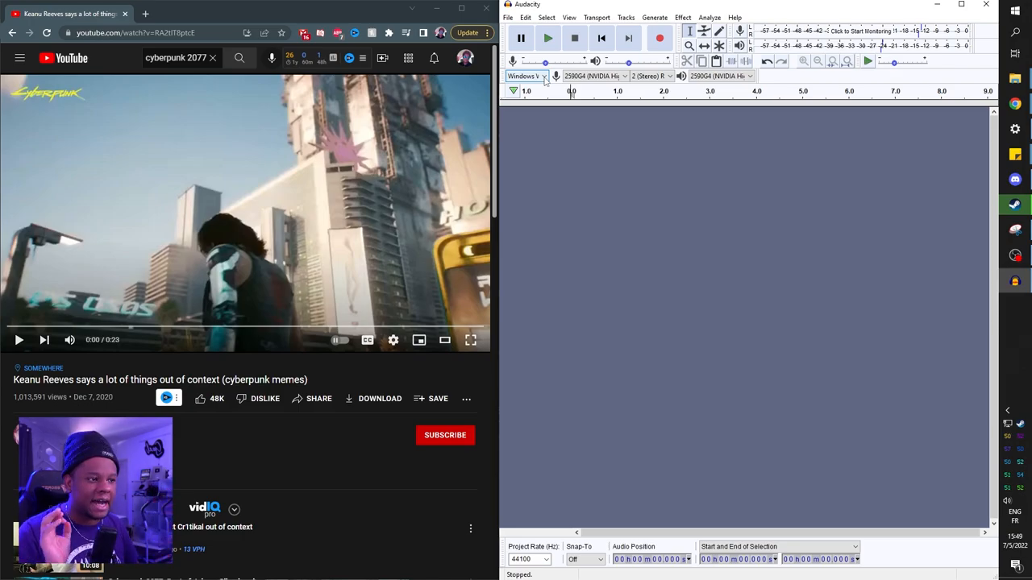
Set Audacity's audio host to Windows WASAPI.
left_click(525, 75)
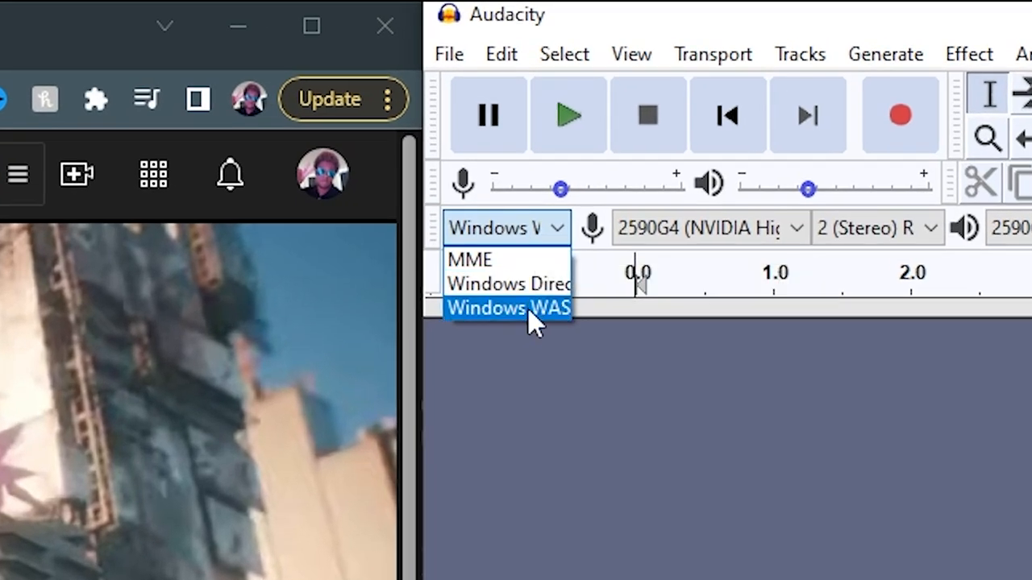
left_click(706, 227)
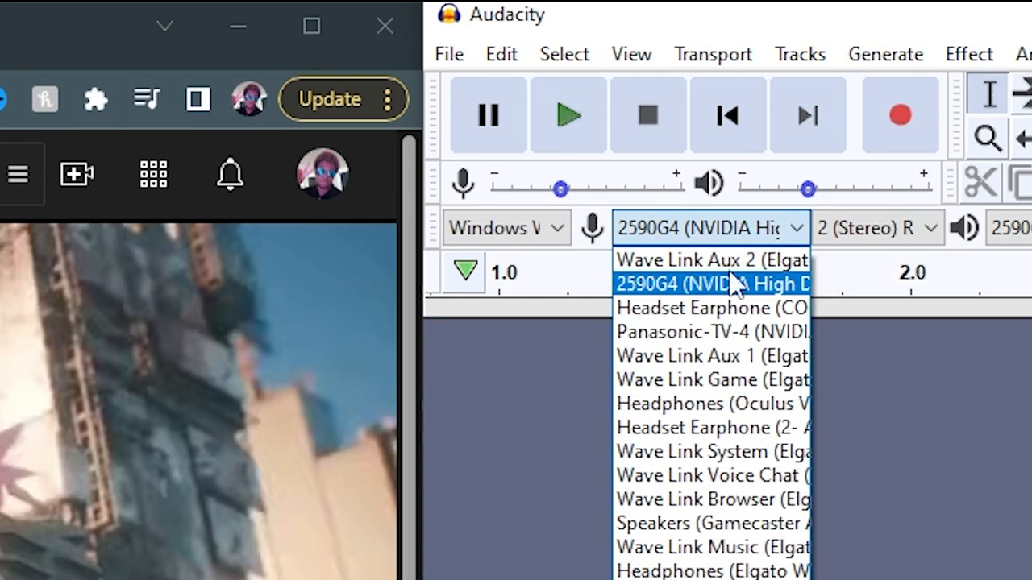
mouse_move(709, 260)
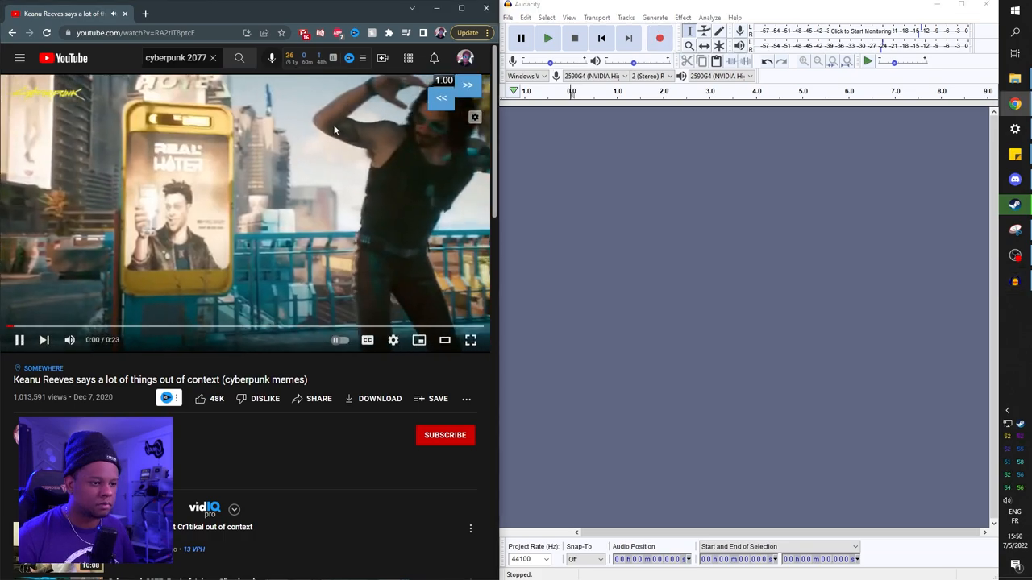
Record the YouTube clip's playback as a stereo track and mark its unwanted tail.
left_click(660, 39)
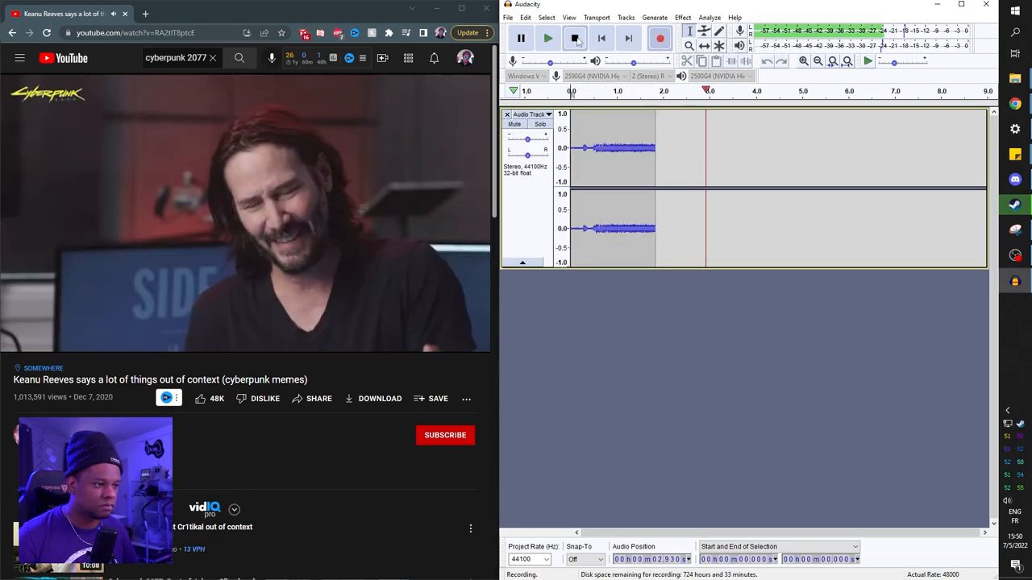
left_click(574, 39)
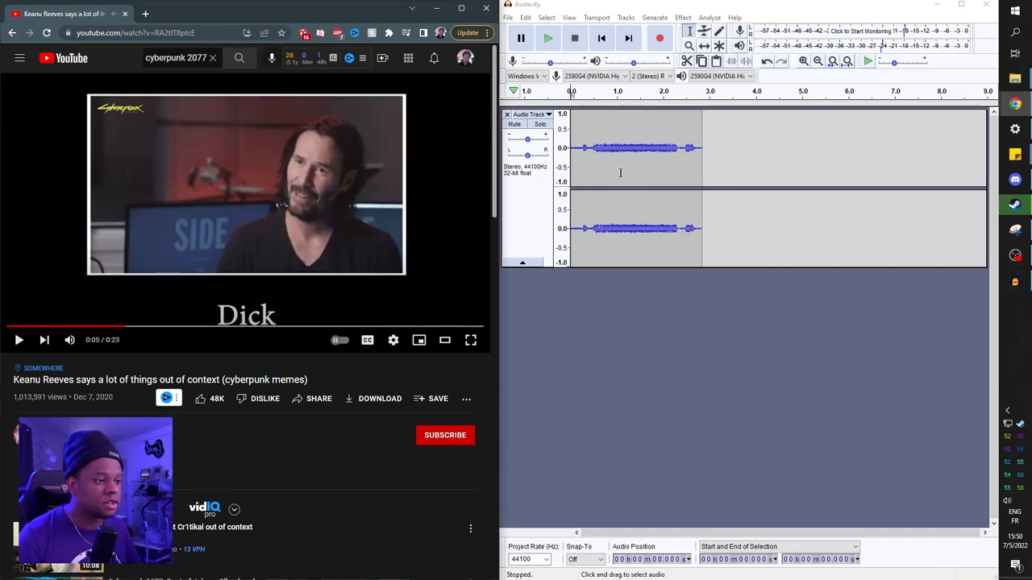
left_click_drag(526, 139, 530, 138)
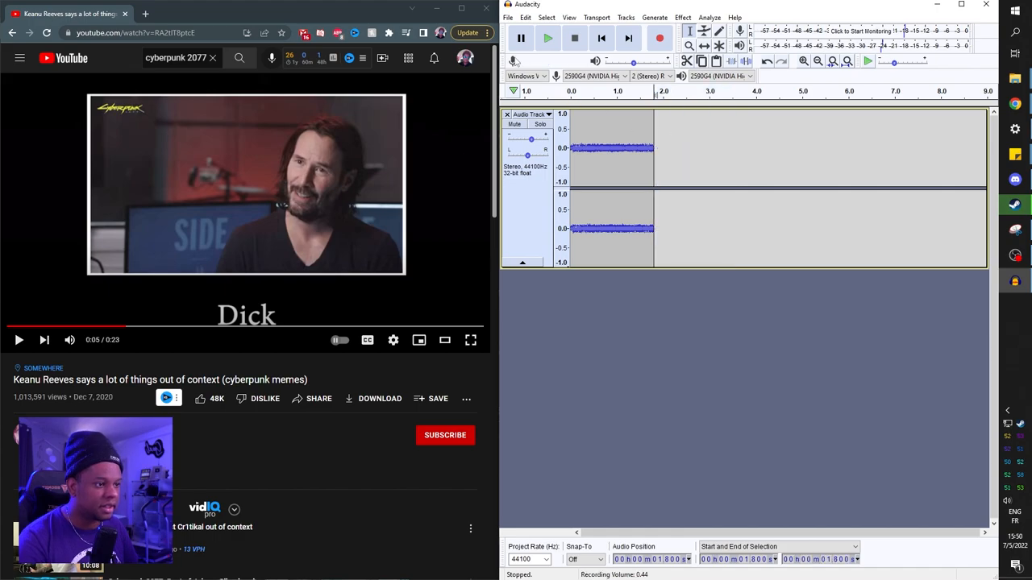
Export the trimmed recording as a WAV file into the assets folder.
left_click(507, 16)
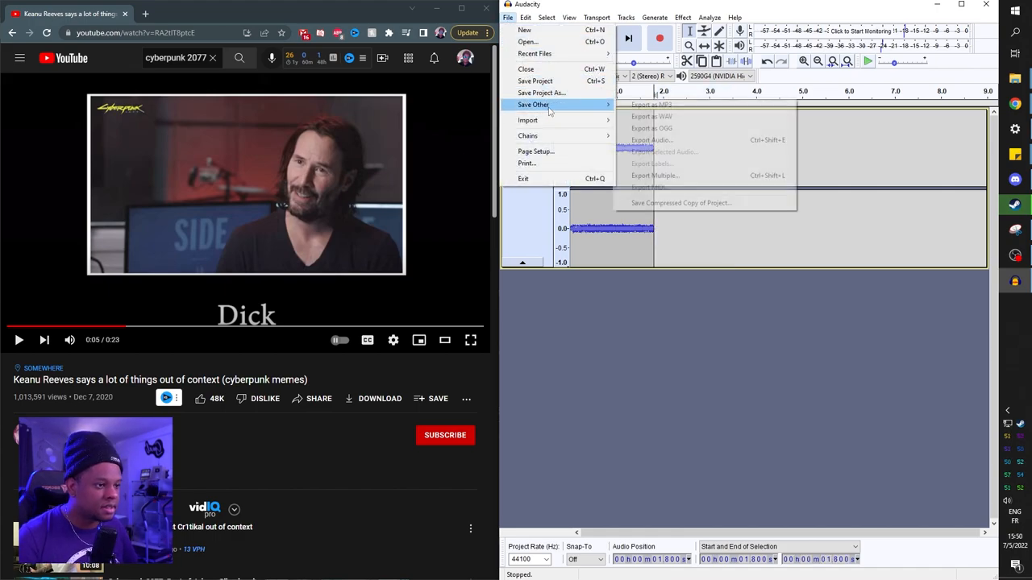
mouse_move(653, 116)
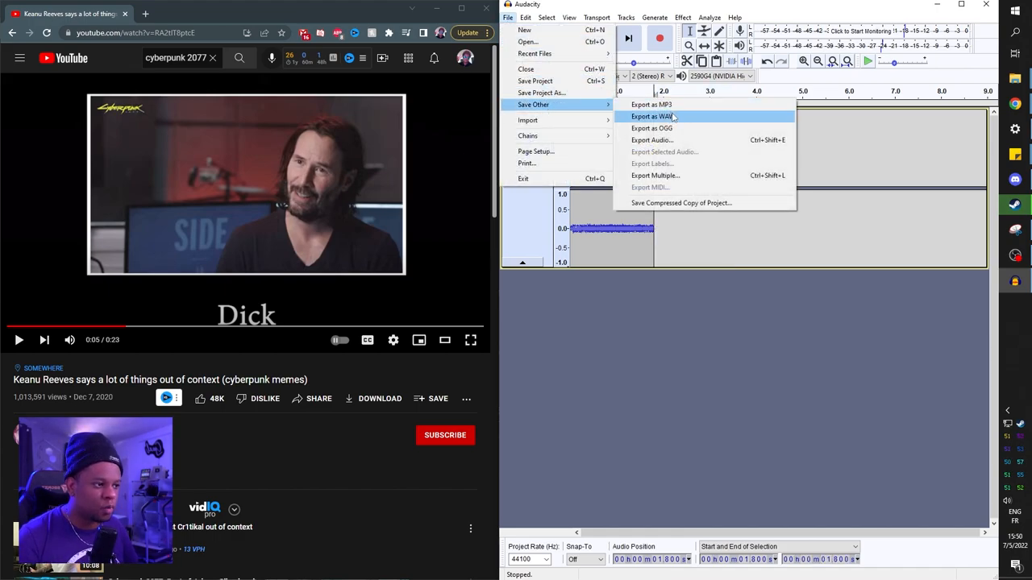
left_click(651, 116)
type("music")
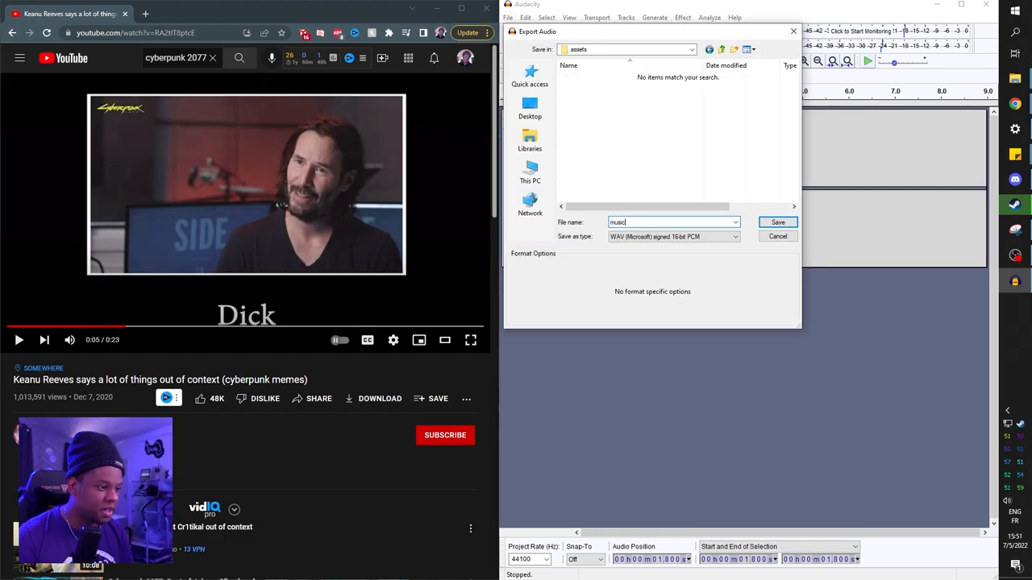
left_click(777, 223)
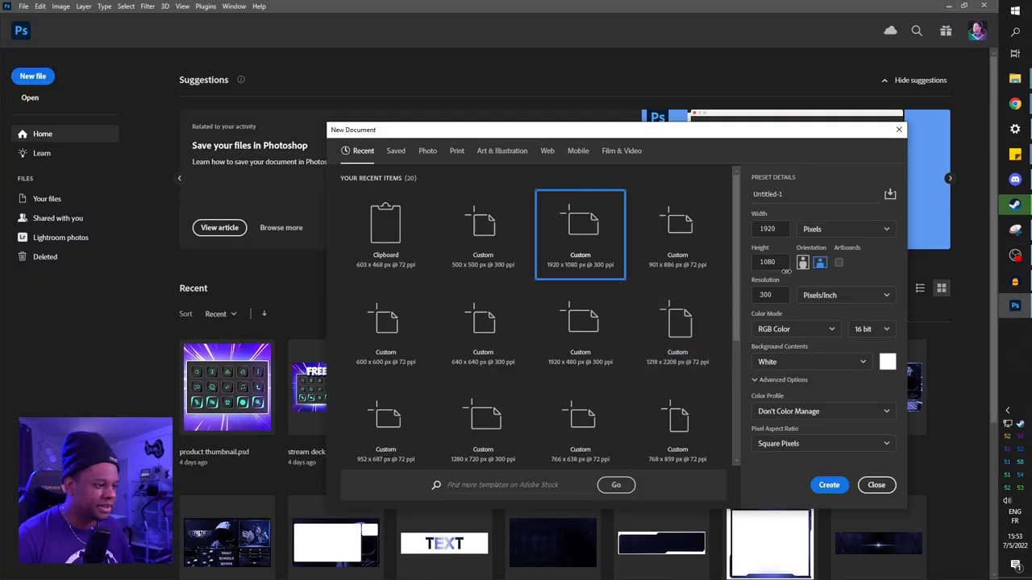
Create the 1920×1080 document with a black background and choose the Rectangle tool.
left_click(876, 483)
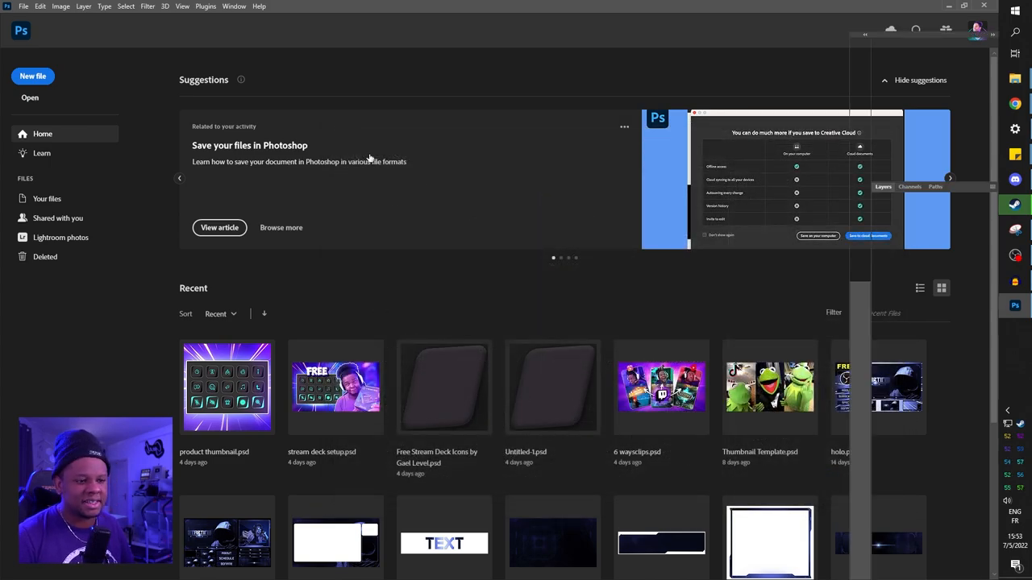
left_click(32, 76)
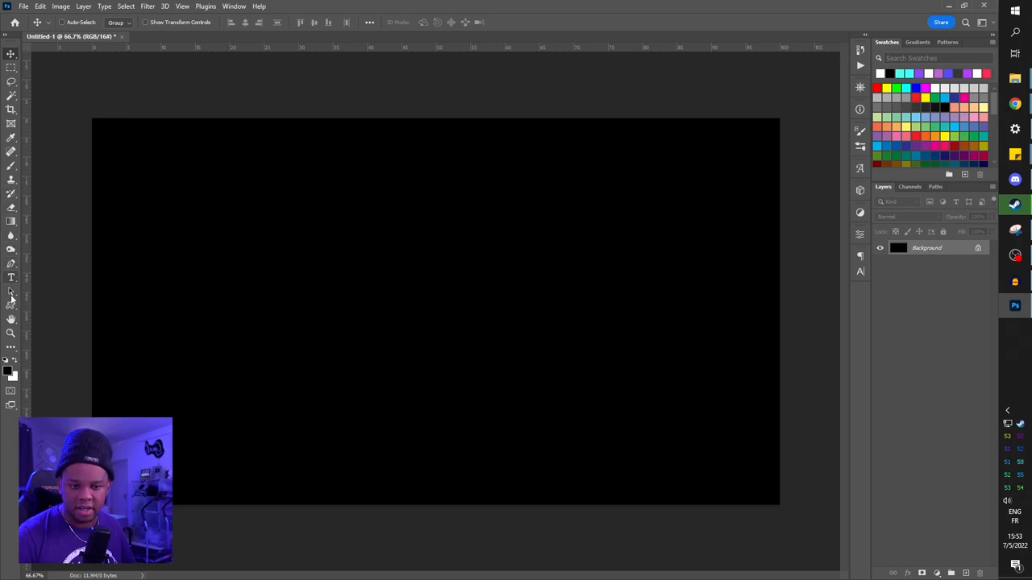
left_click(12, 303)
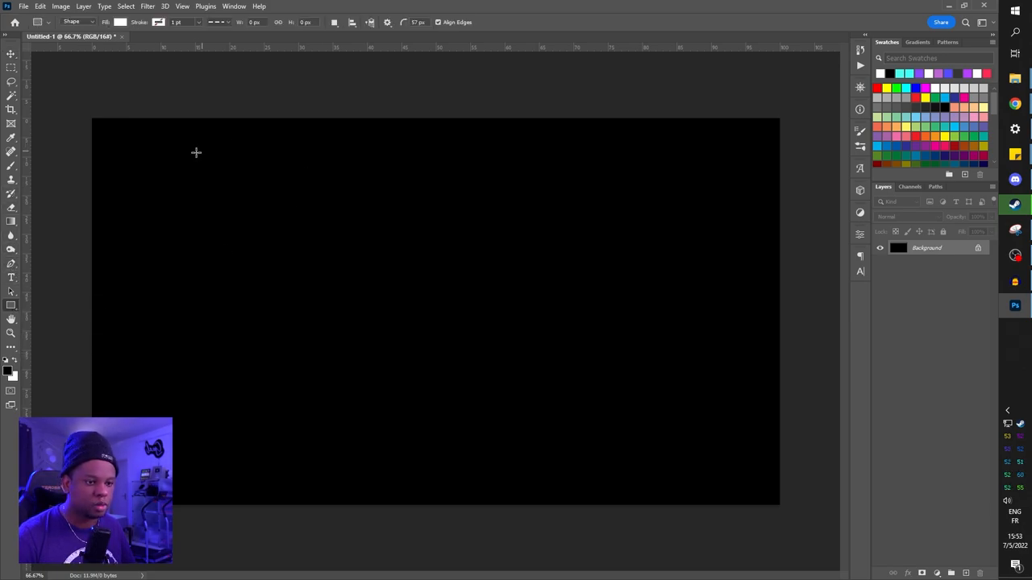
Draw a large white rounded rectangle covering most of the canvas.
left_click_drag(196, 153, 667, 450)
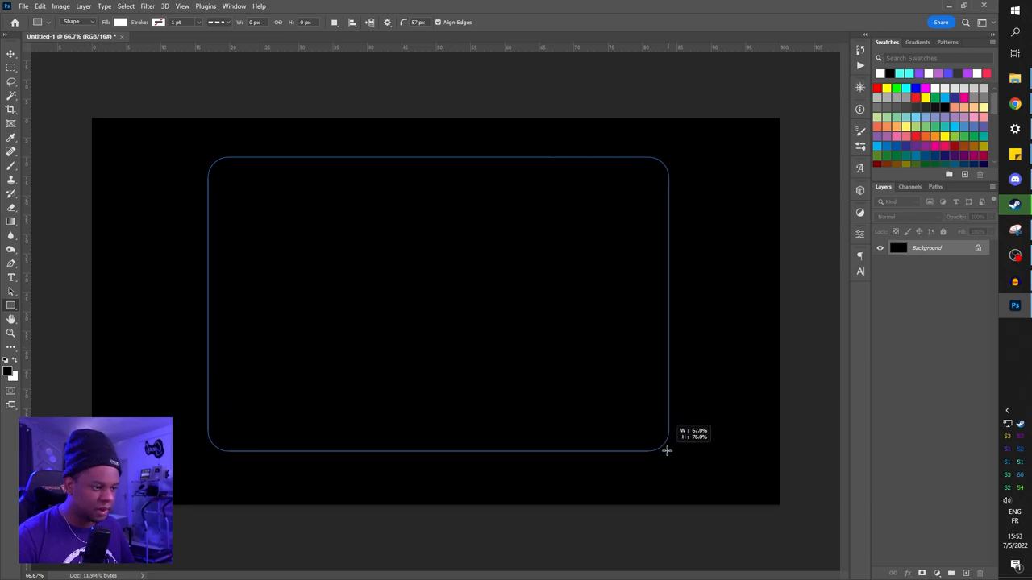
left_click_drag(667, 450, 522, 388)
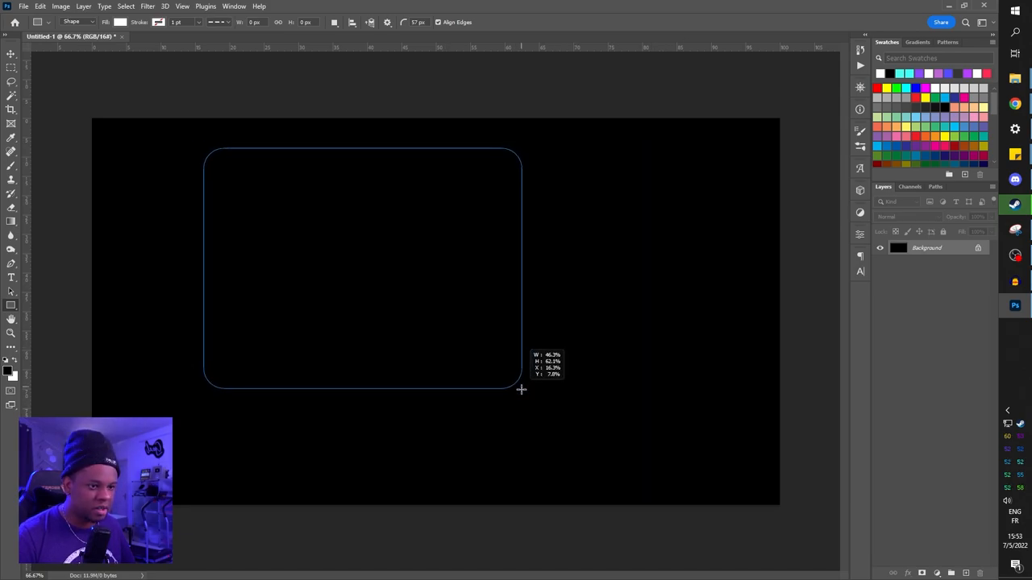
left_click_drag(522, 392, 673, 422)
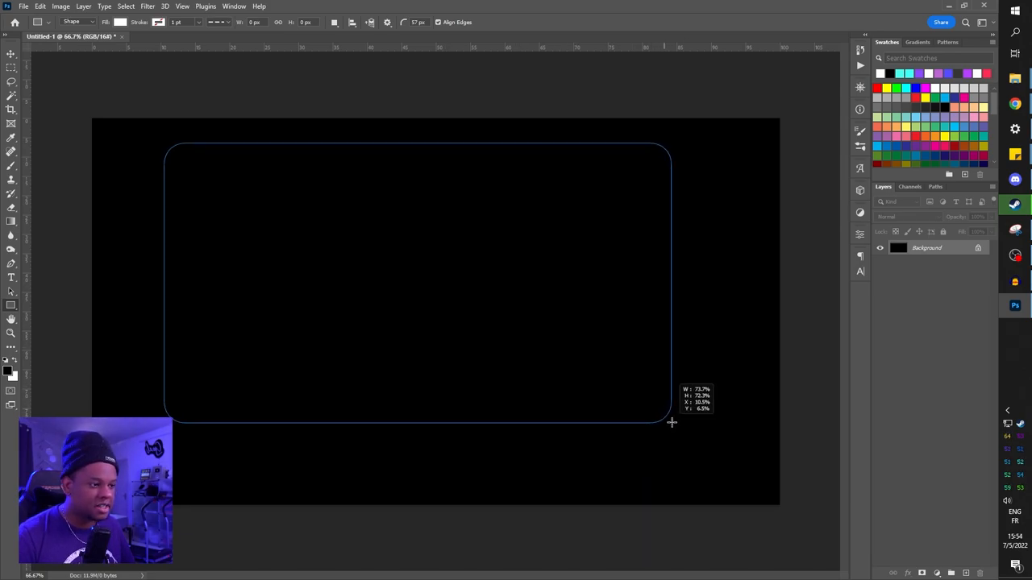
left_click_drag(670, 423, 677, 427)
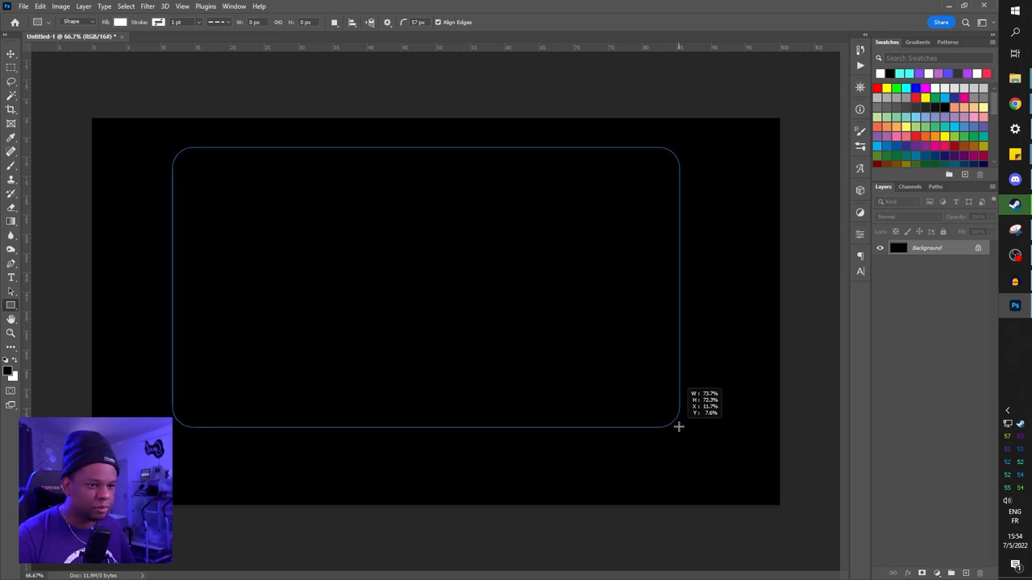
left_click_drag(174, 148, 680, 427)
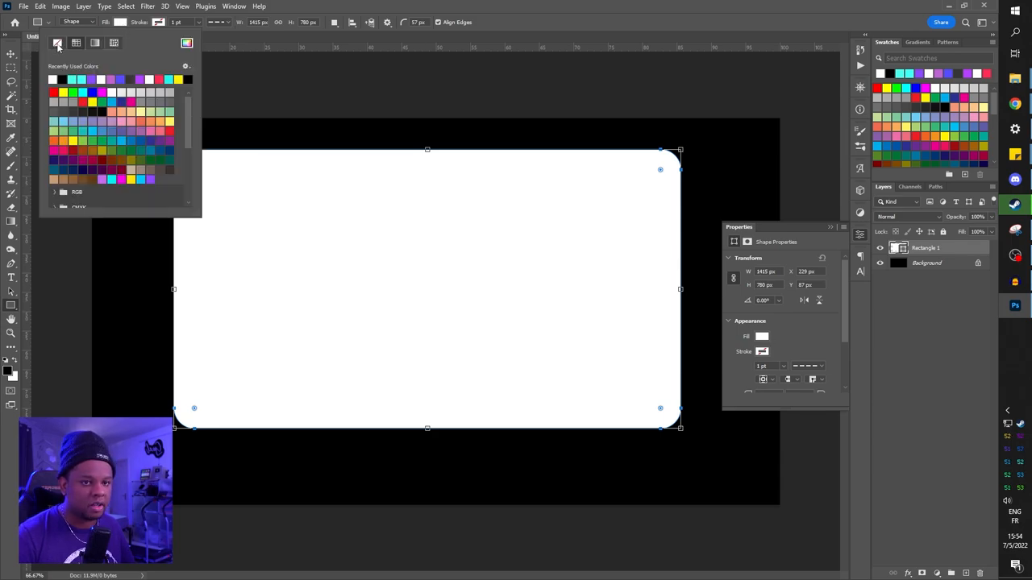
Remove the rectangle's fill and give it a solid white outline, then select the background layer.
left_click(158, 23)
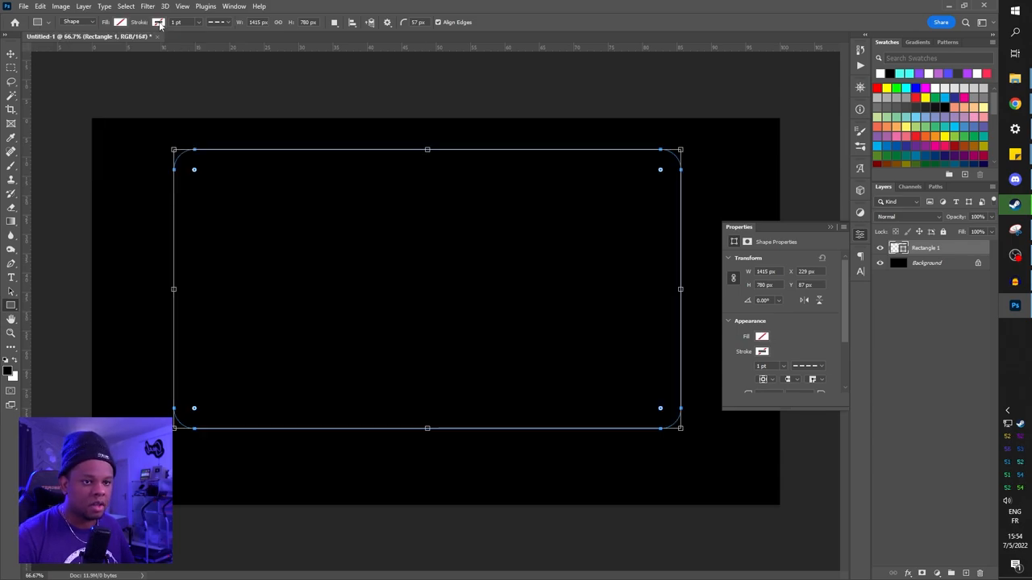
left_click(158, 23)
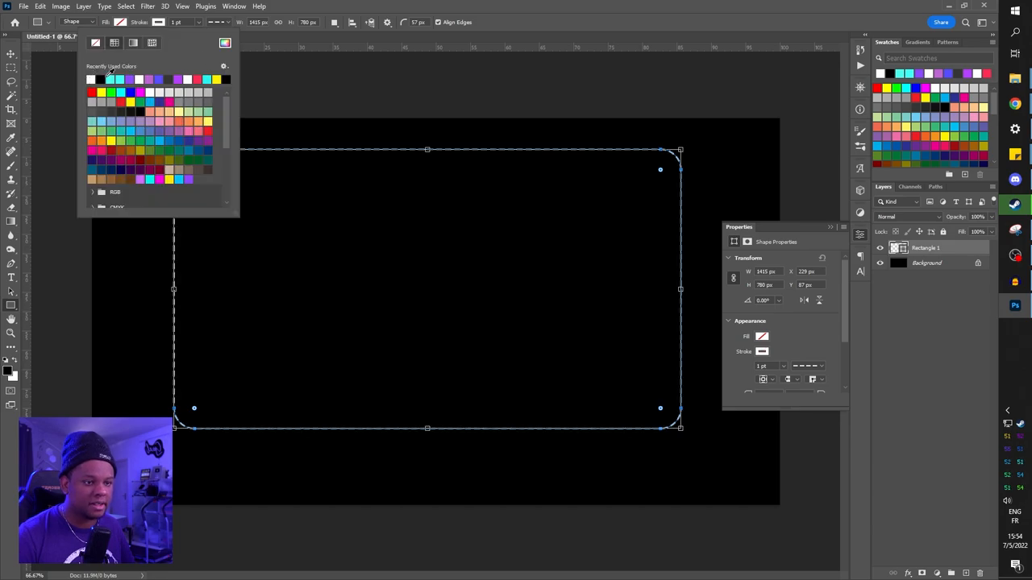
left_click(158, 22)
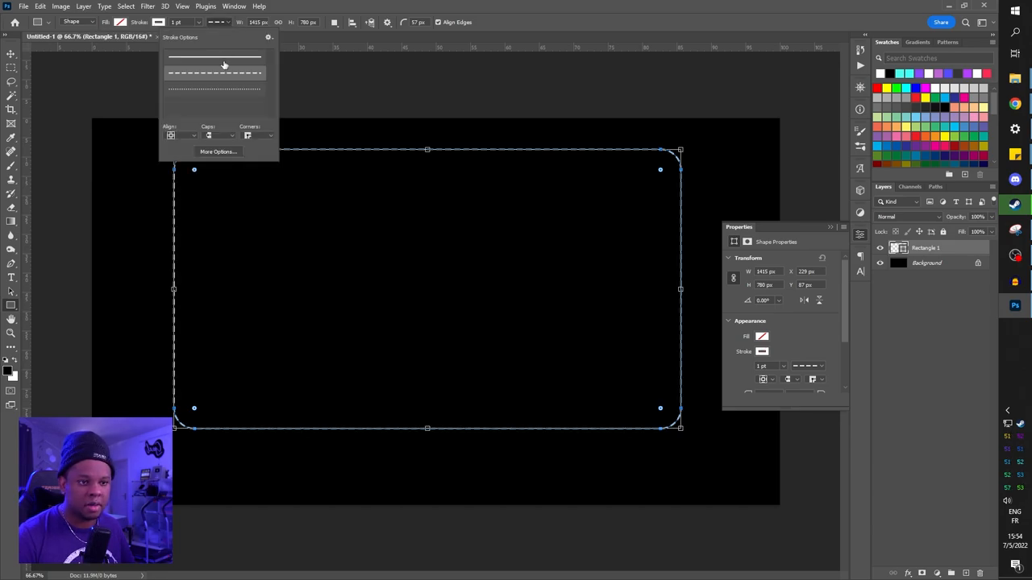
left_click(213, 57)
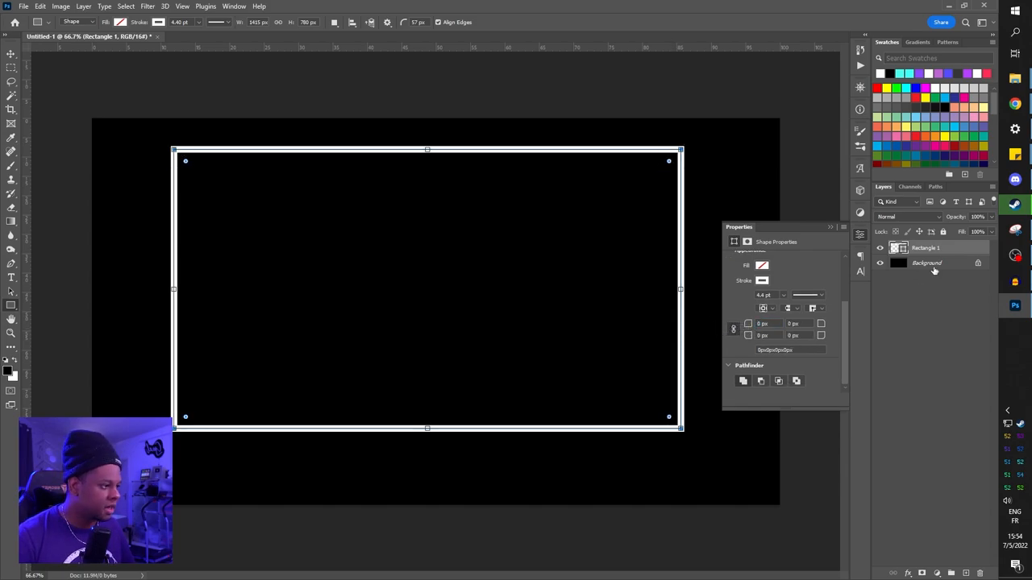
left_click(925, 263)
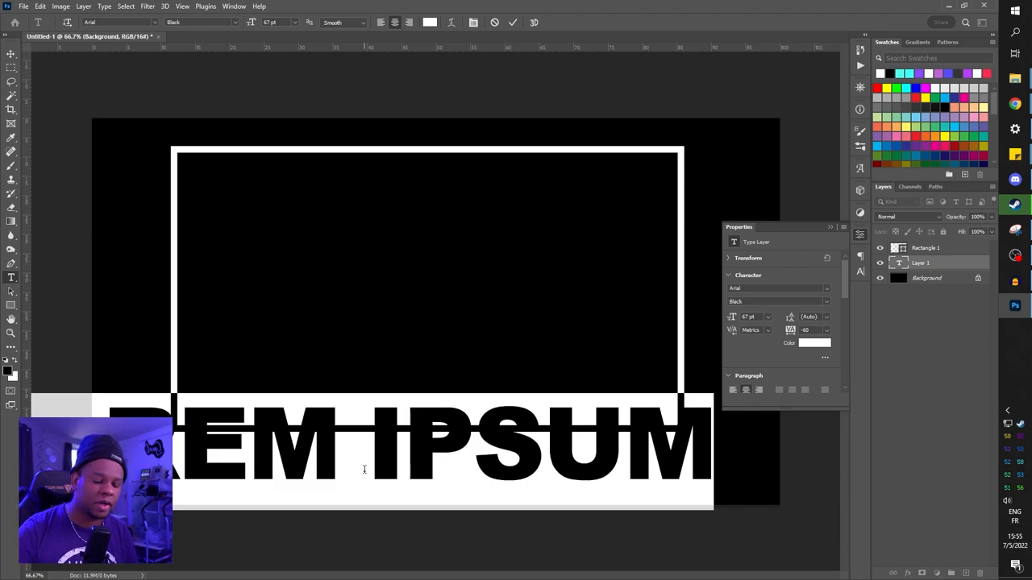
Set the caption text to 'WHAT?' beneath the frame and select the bottom layer.
type("WHAT")
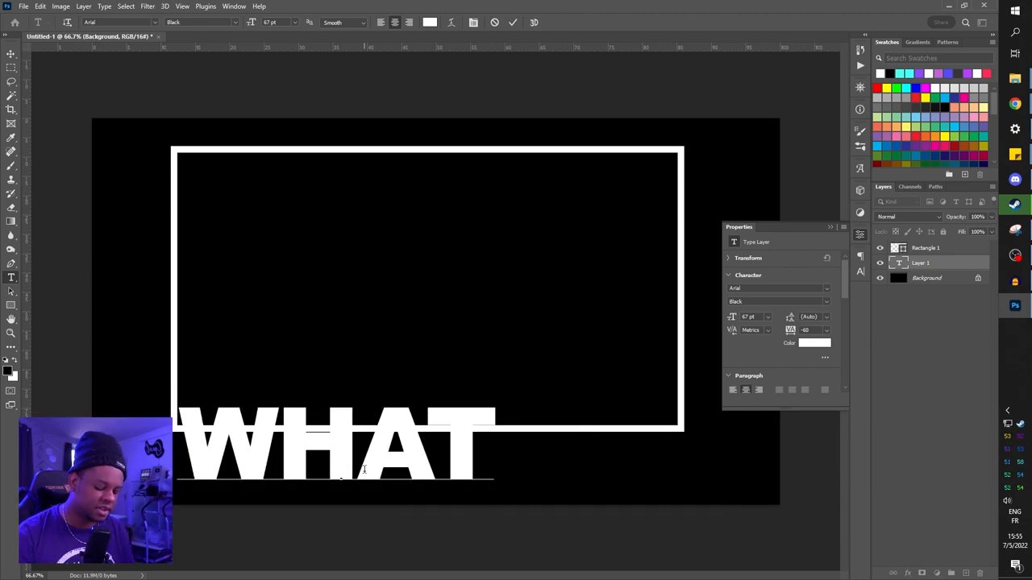
type("?")
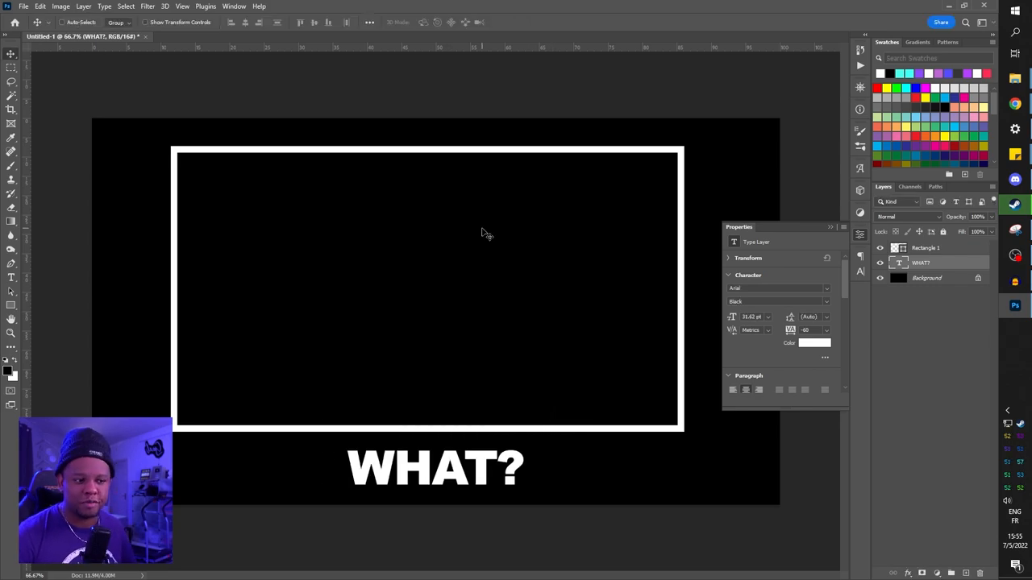
left_click(925, 277)
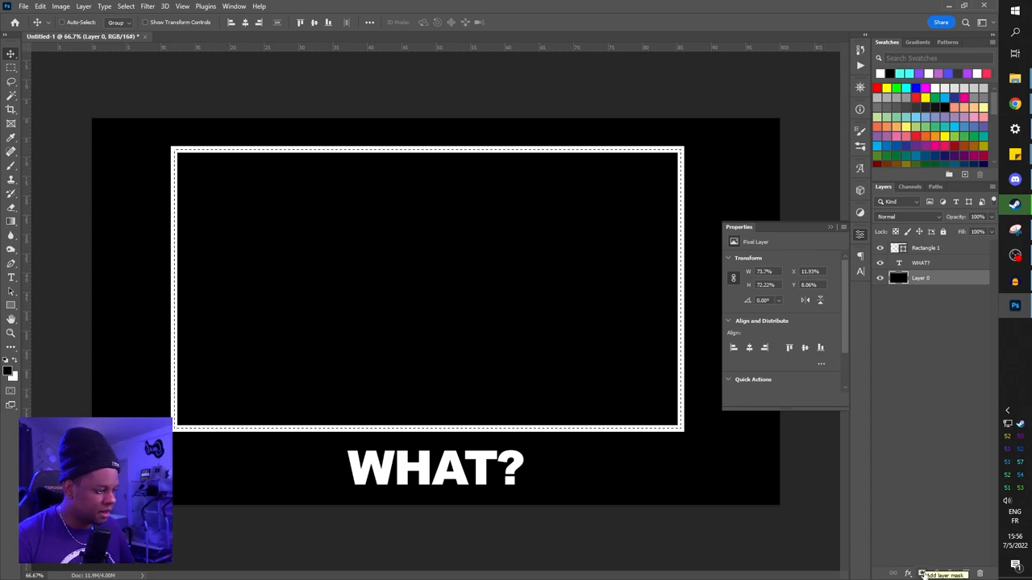
Mask out the frame interior and export the image as a PNG into the assets folder.
left_click(925, 574)
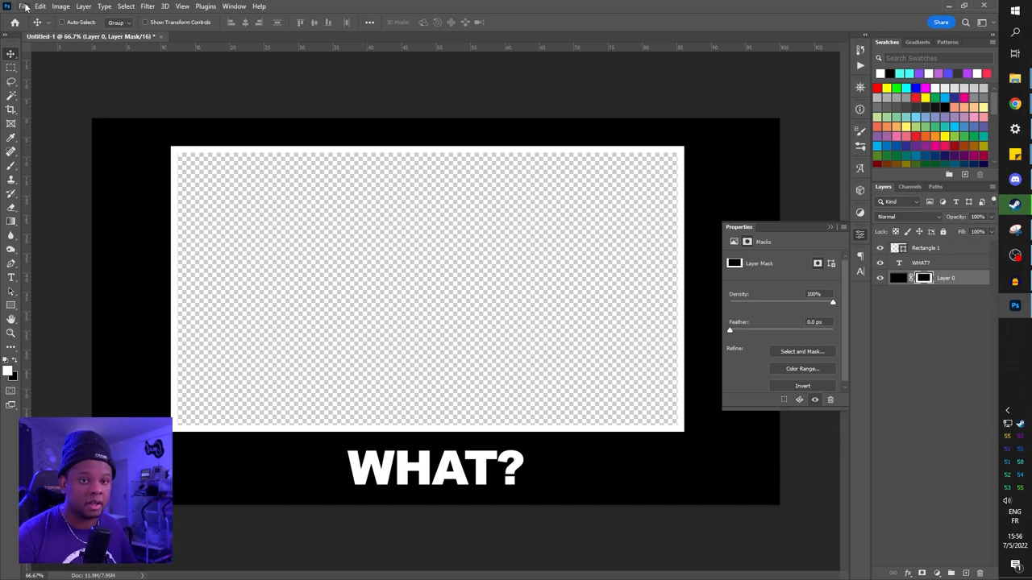
left_click(23, 6)
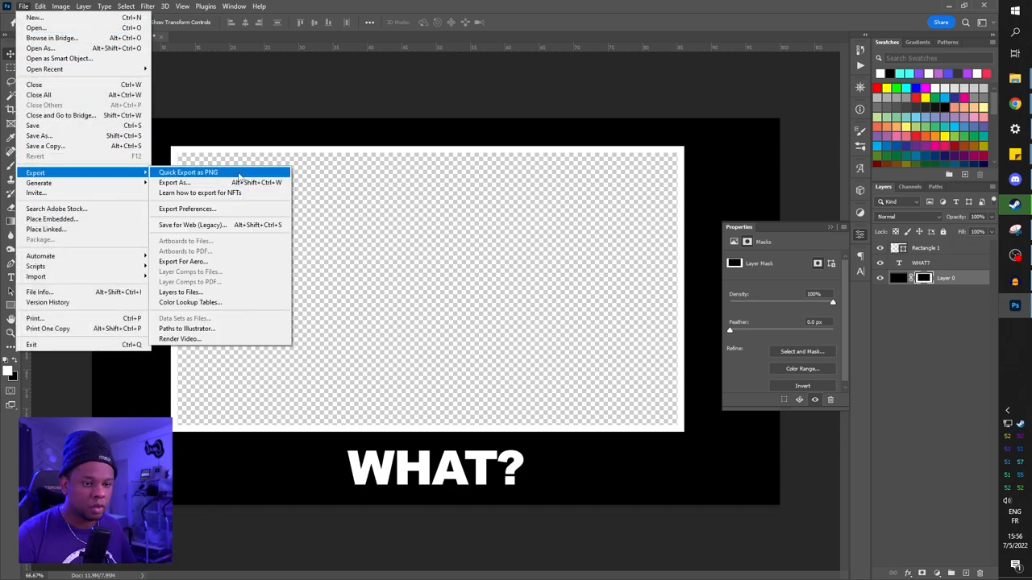
left_click(174, 182)
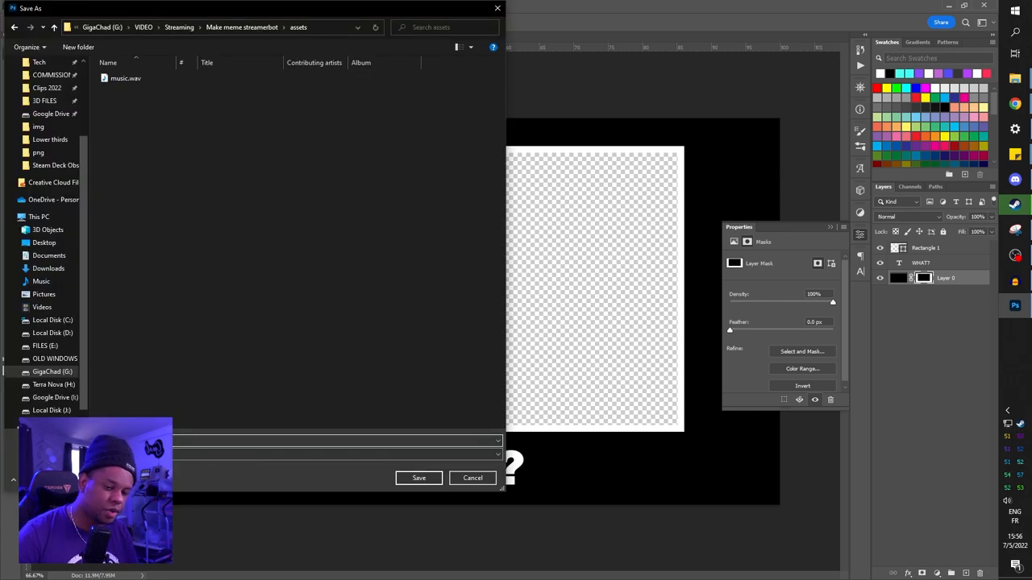
left_click(472, 477)
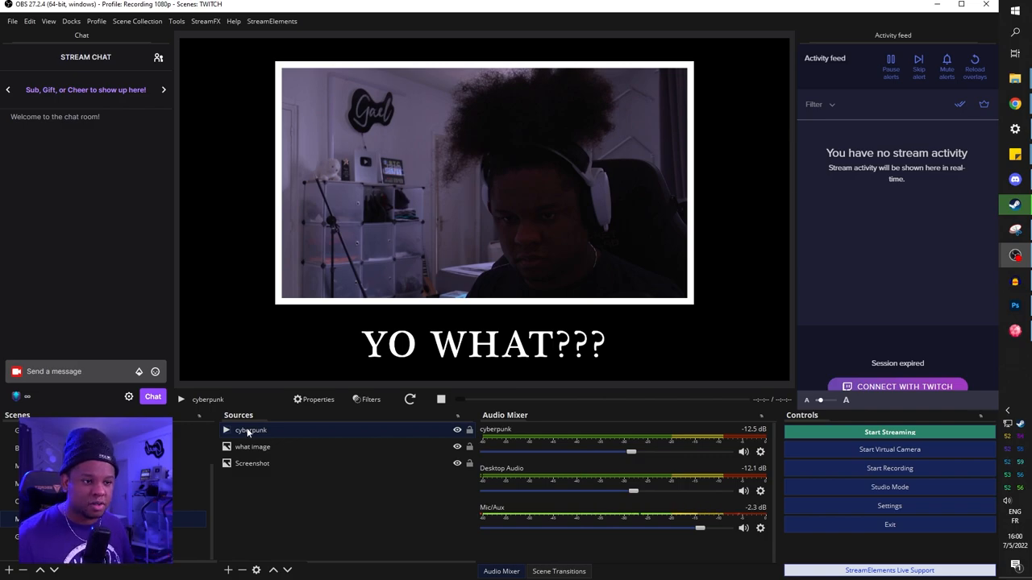
Create a new empty OBS scene named 'cuber'.
left_click(251, 446)
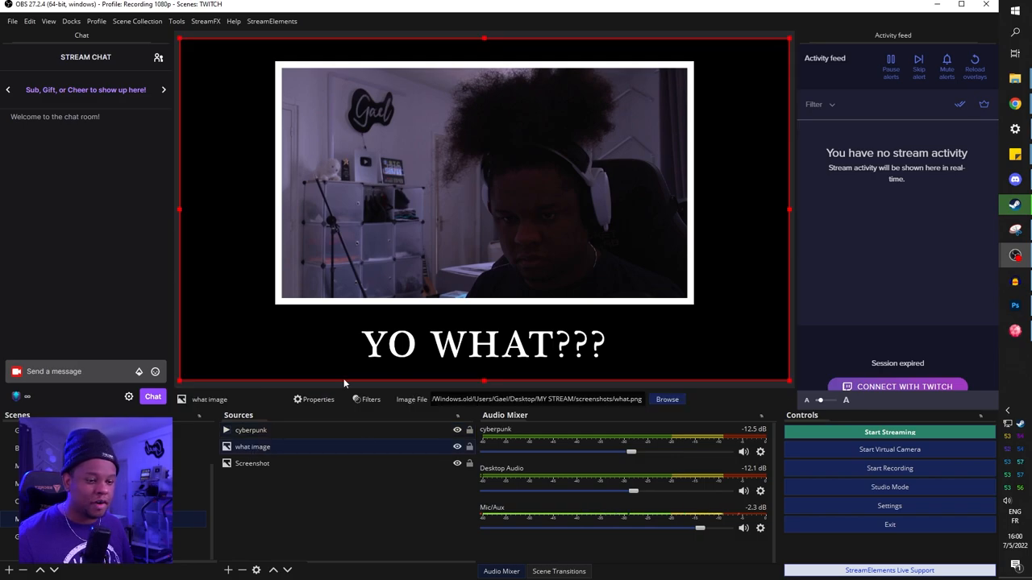
left_click(251, 462)
type("cub")
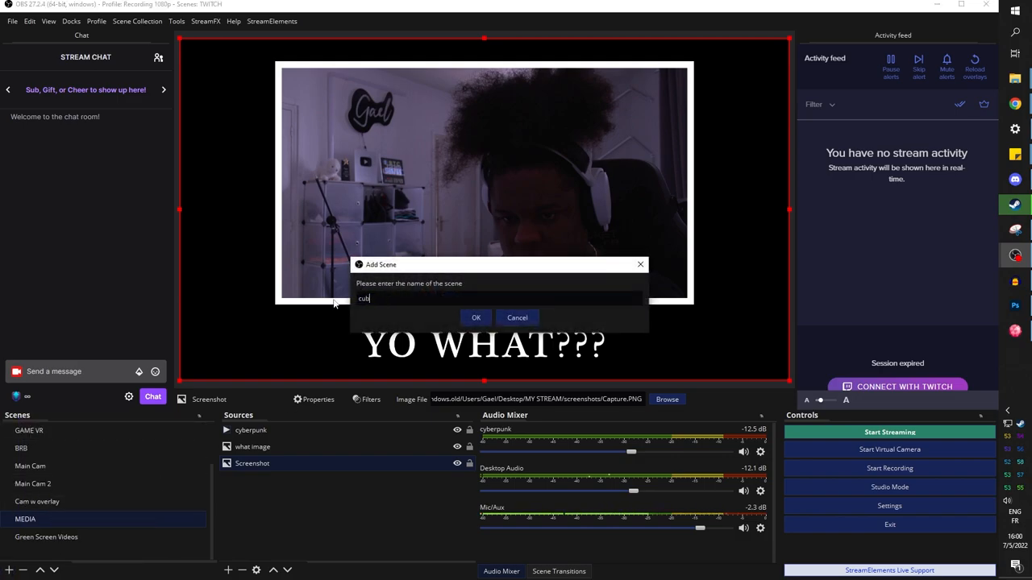
left_click(476, 316)
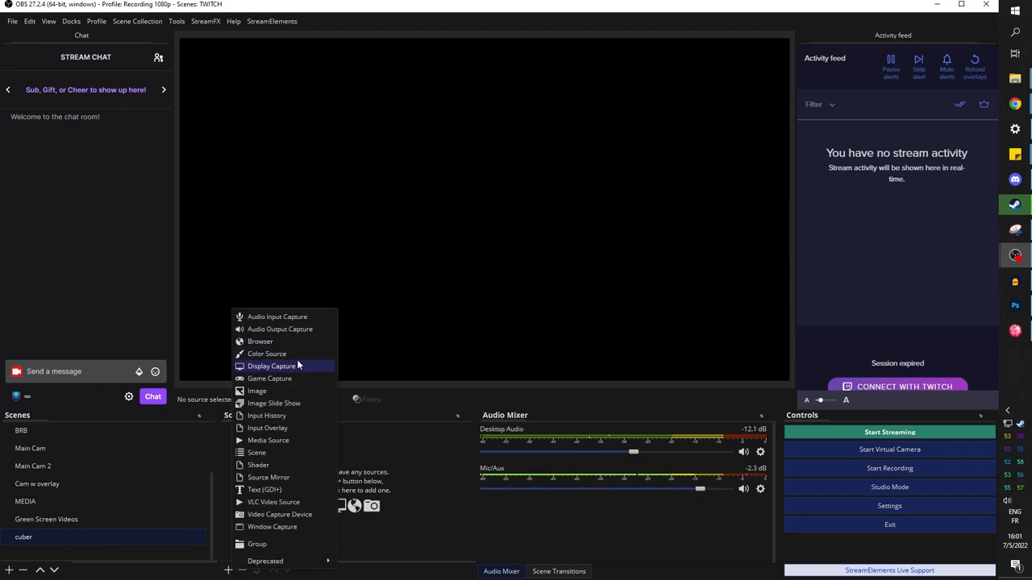
mouse_move(261, 341)
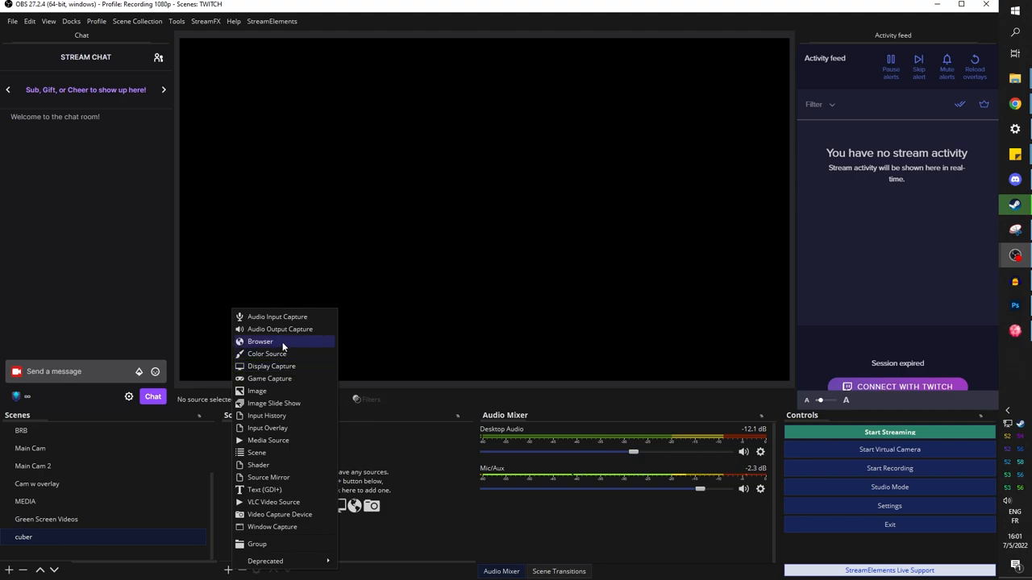
Add a media source 'cuber sound' and pick music.wav from the assets folder as its file.
left_click(259, 341)
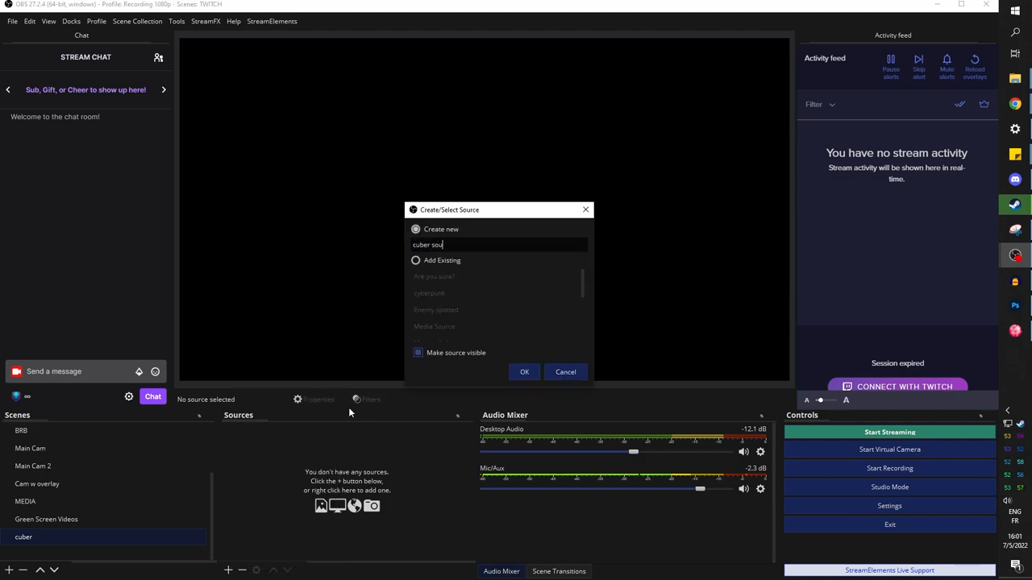
left_click(524, 370)
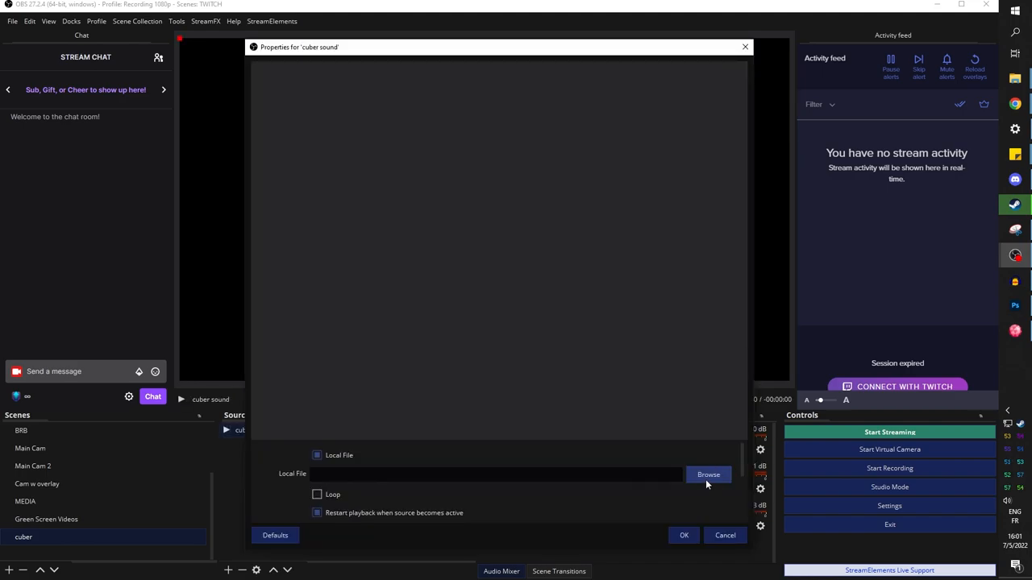
left_click(708, 474)
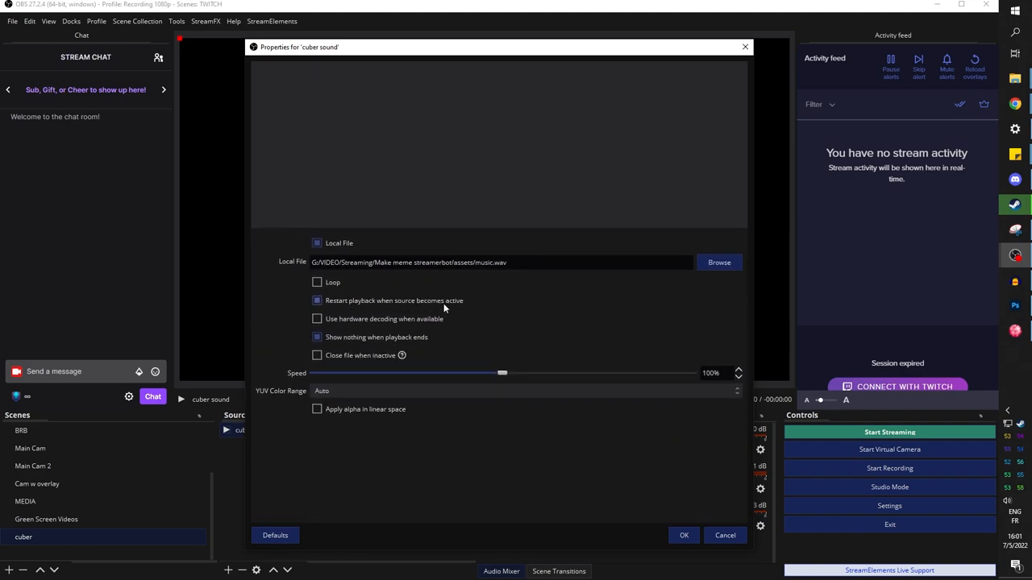
mouse_move(587, 519)
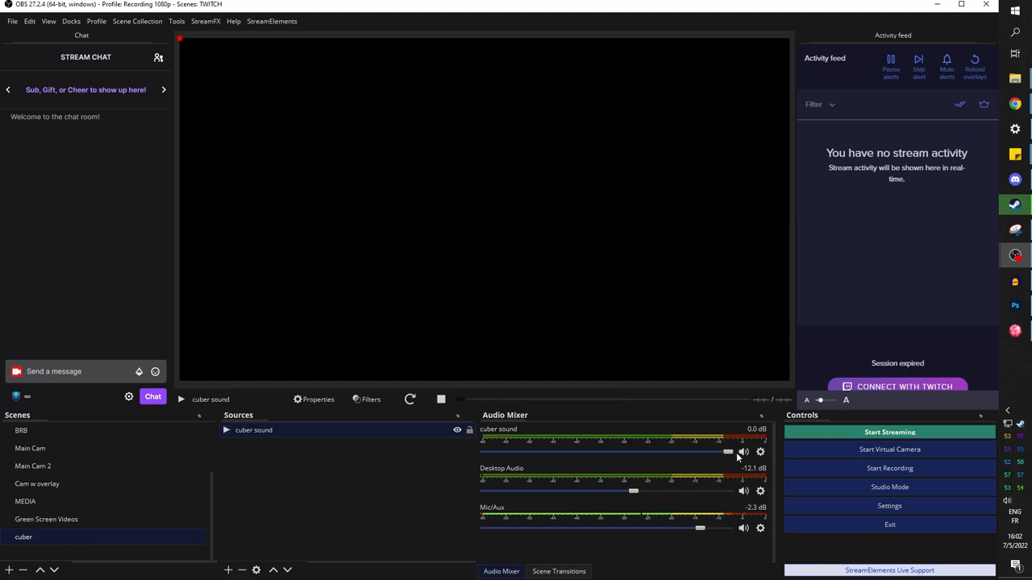
right_click(761, 452)
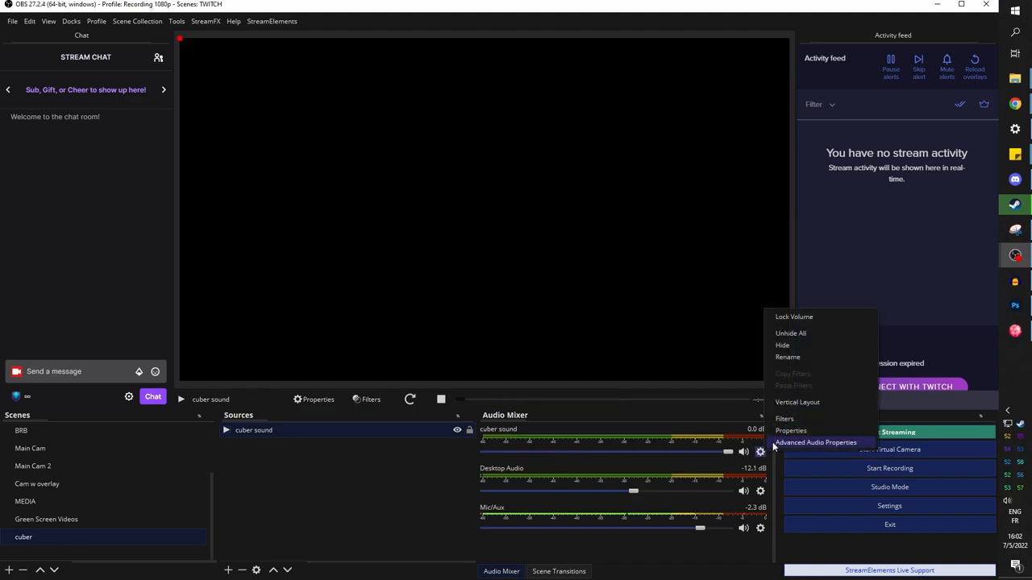
left_click(816, 441)
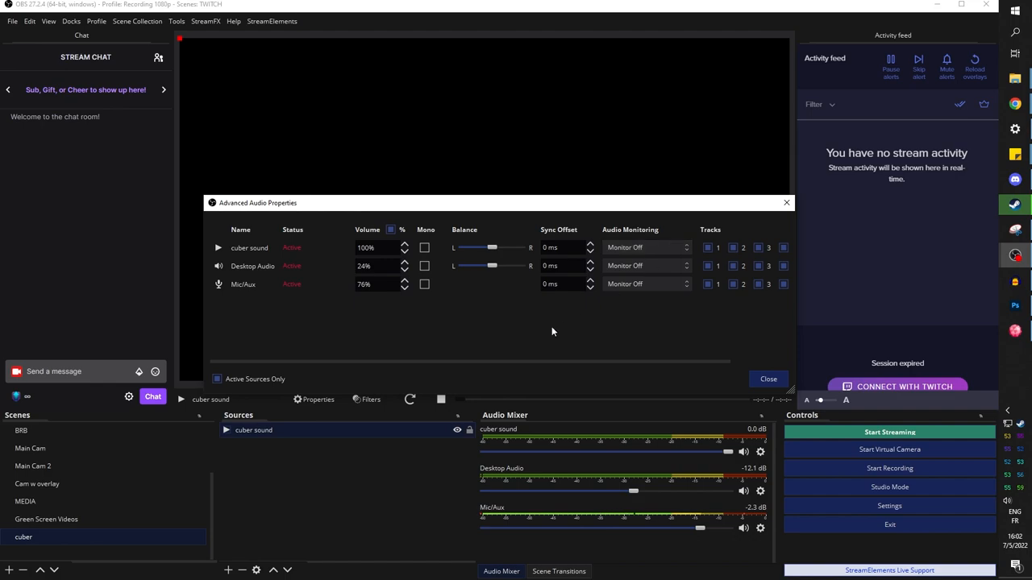
mouse_move(643, 277)
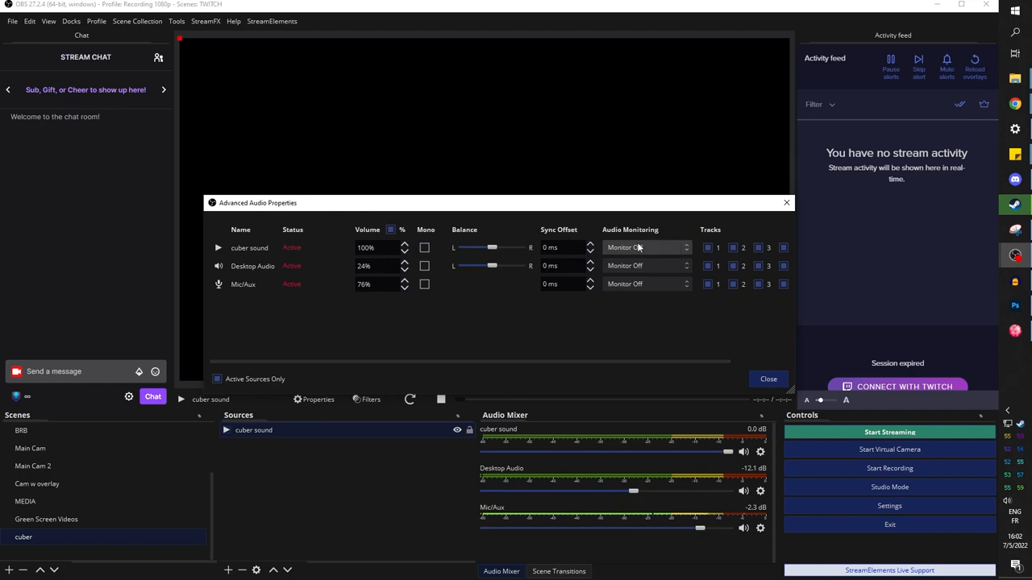
left_click(645, 248)
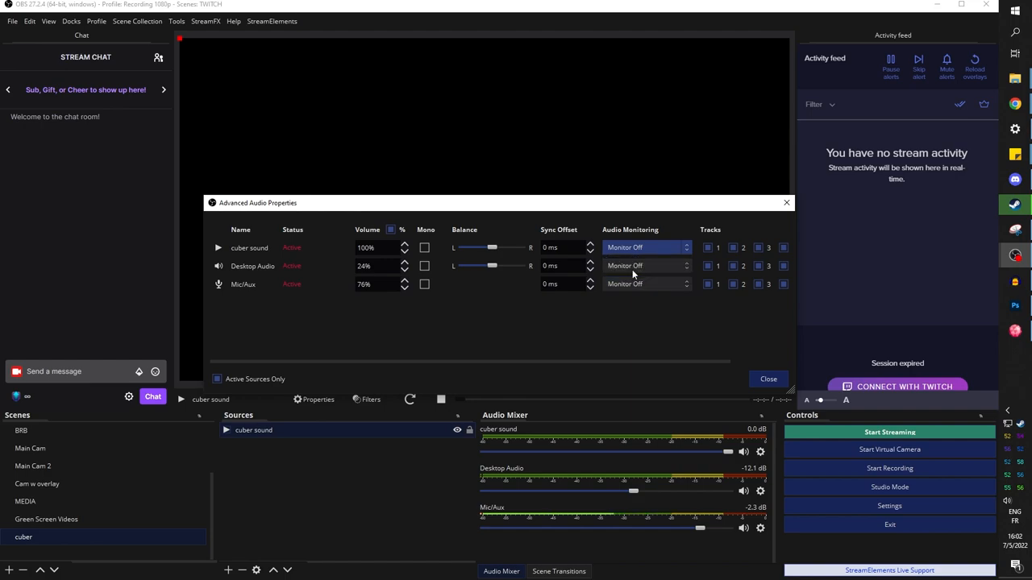
left_click(767, 378)
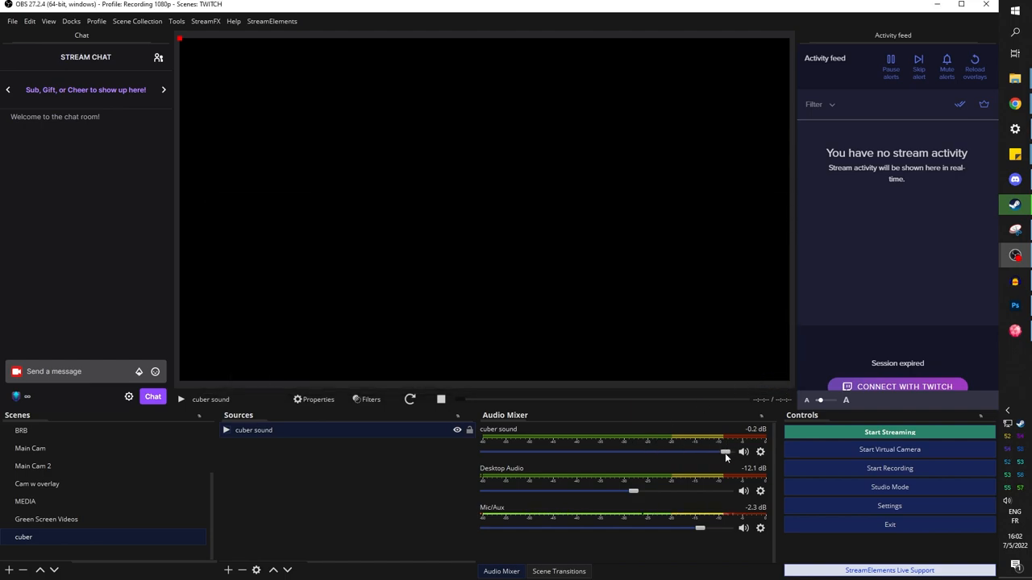
left_click_drag(725, 451, 599, 451)
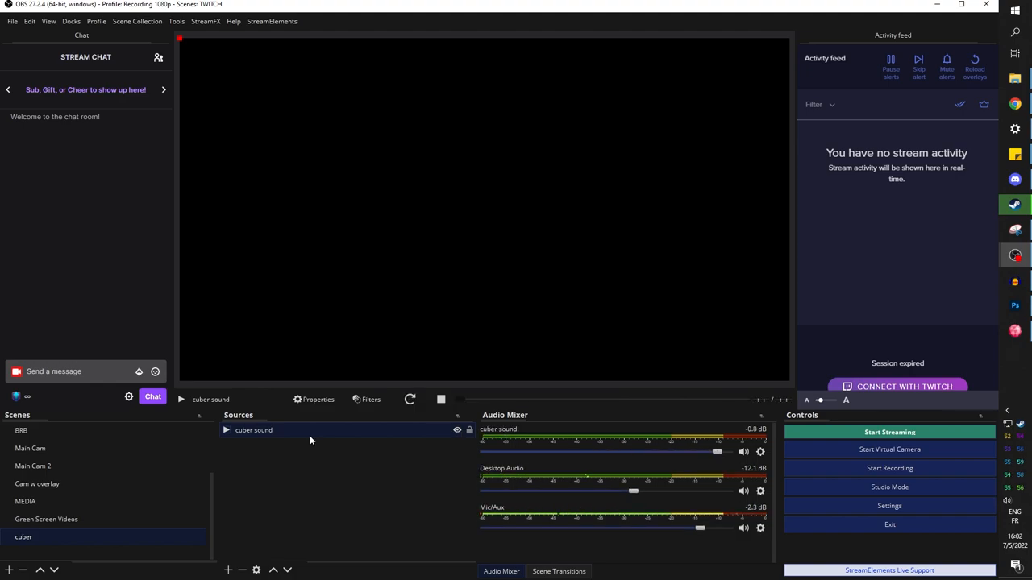
Add an Image source to the cuber scene.
left_click(229, 570)
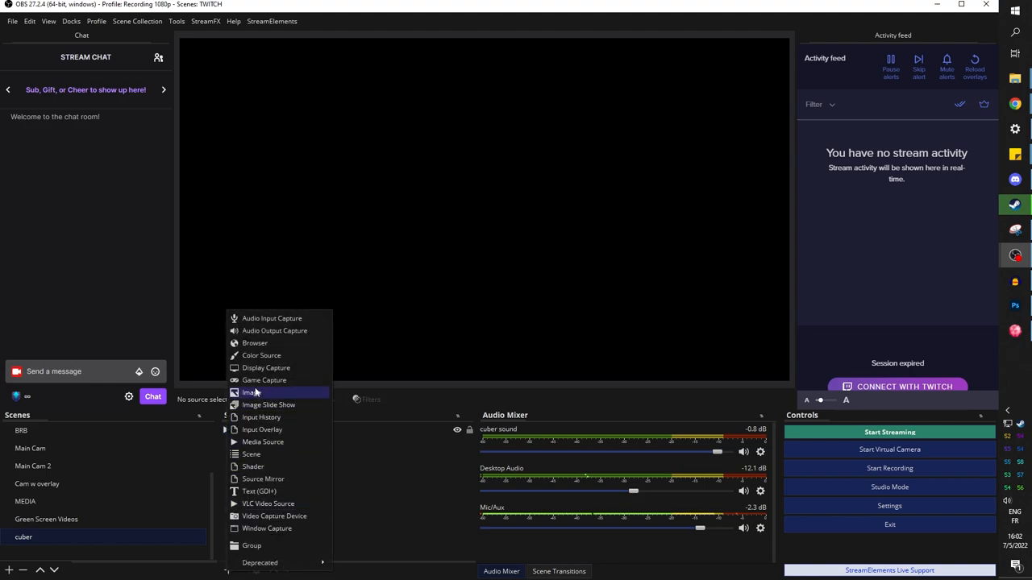
left_click(251, 394)
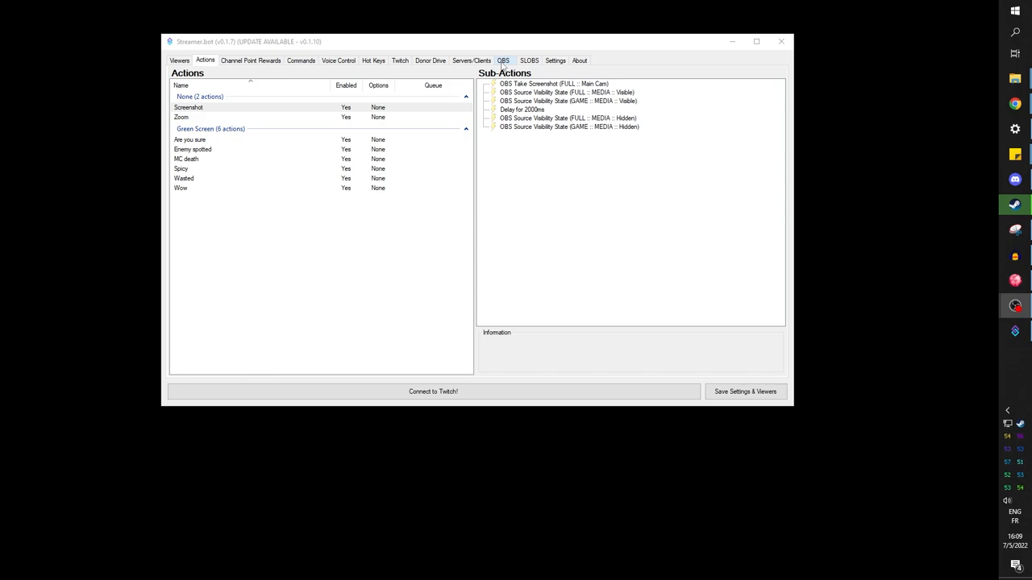
Add a new action named 'Cube test' to the Actions list.
left_click(179, 61)
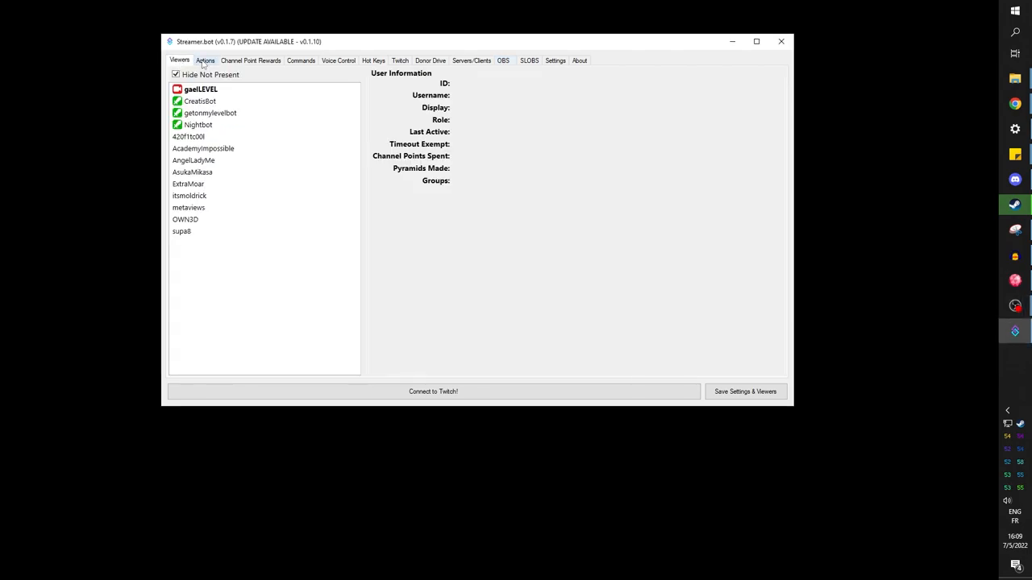
left_click(204, 59)
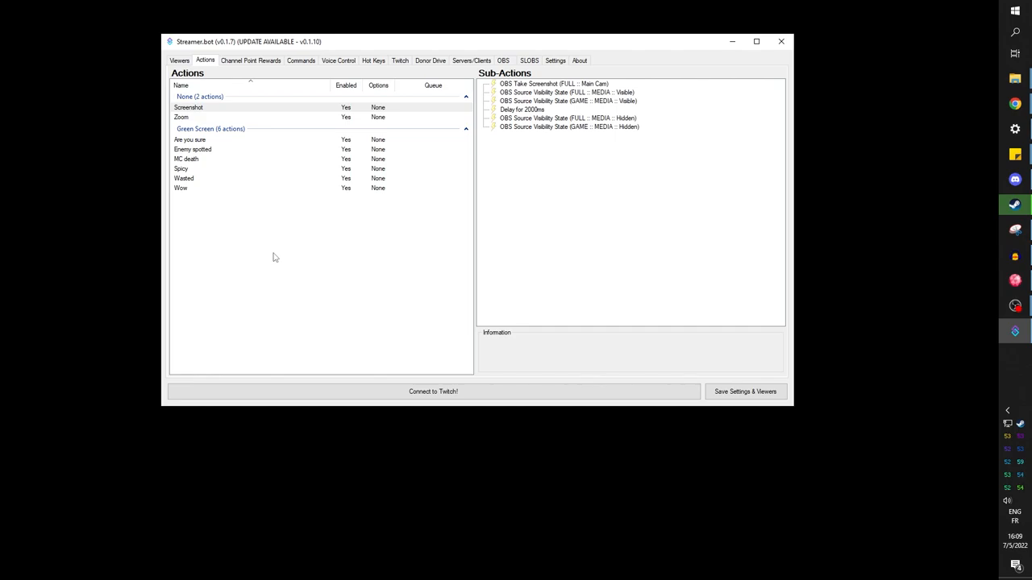
right_click(274, 256)
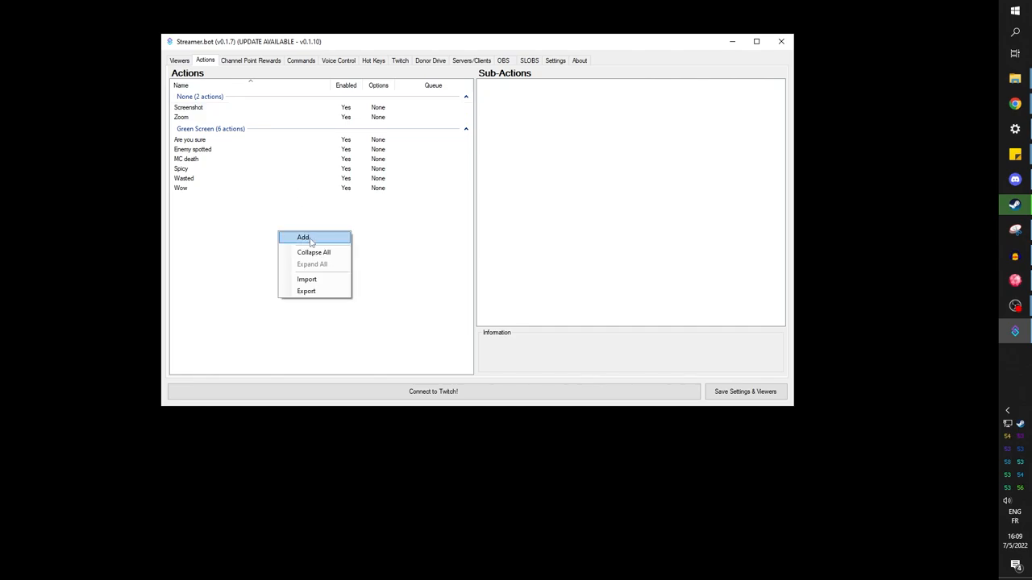
left_click(303, 237)
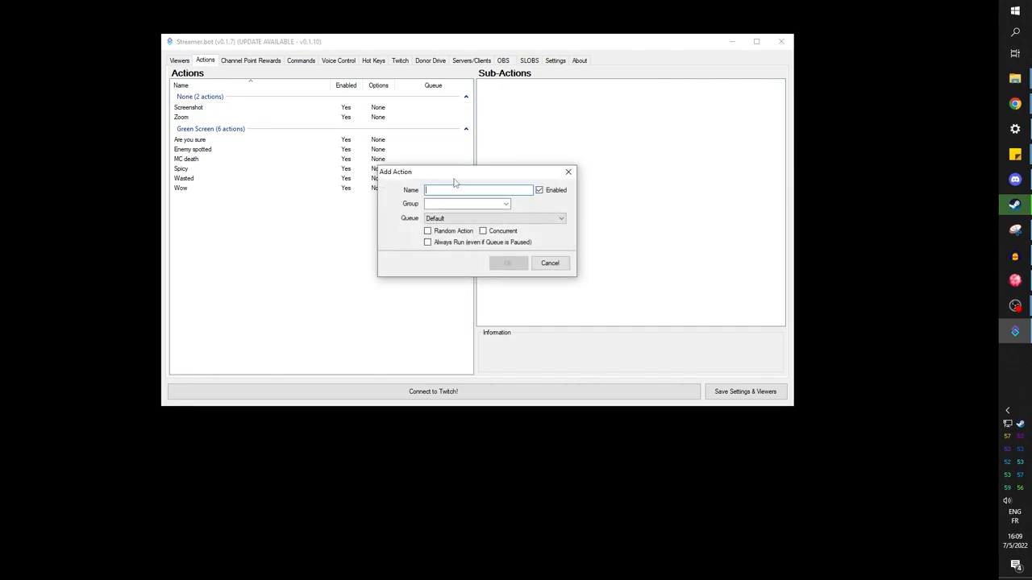
type("Cuber")
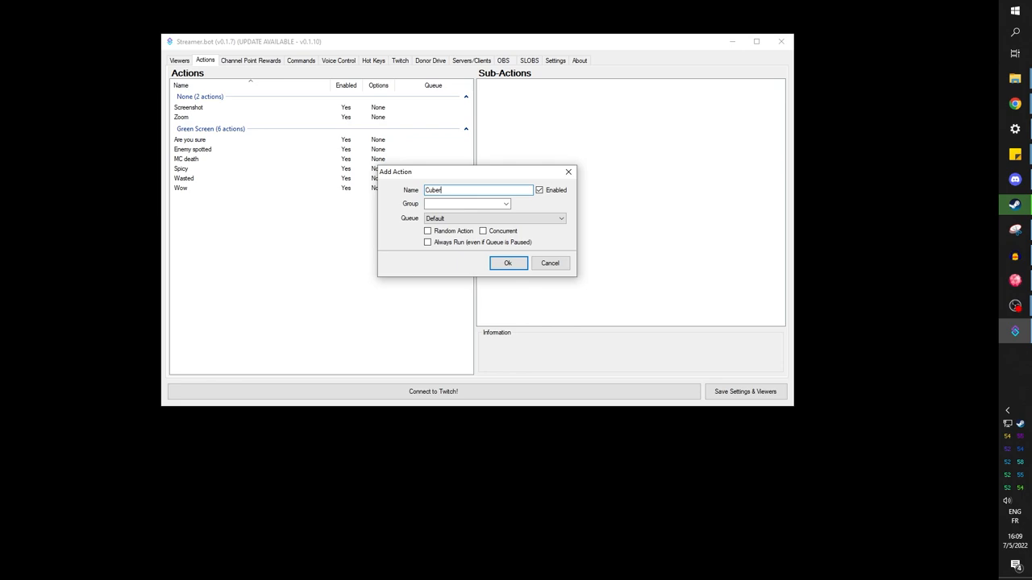
type("test")
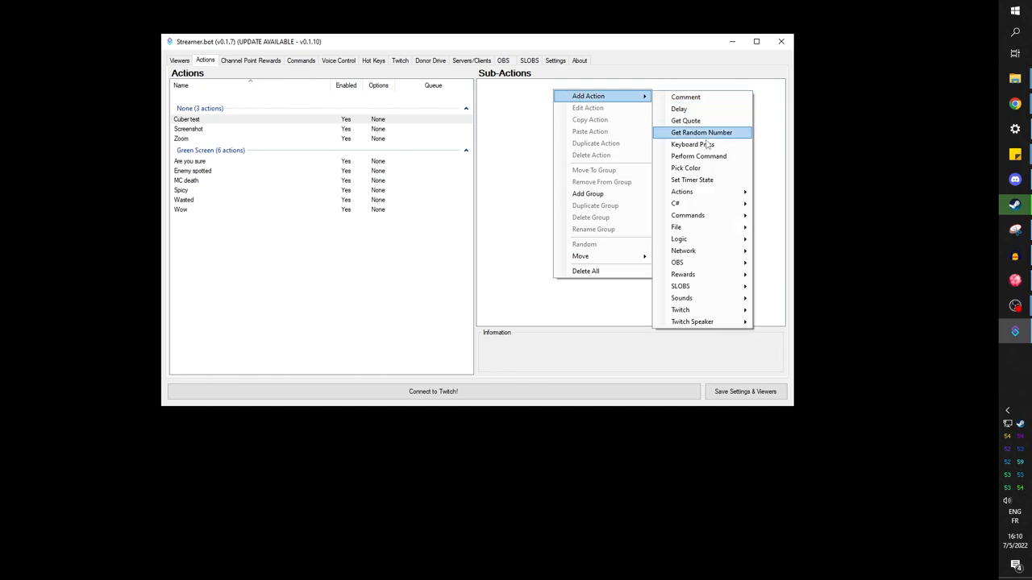
mouse_move(677, 261)
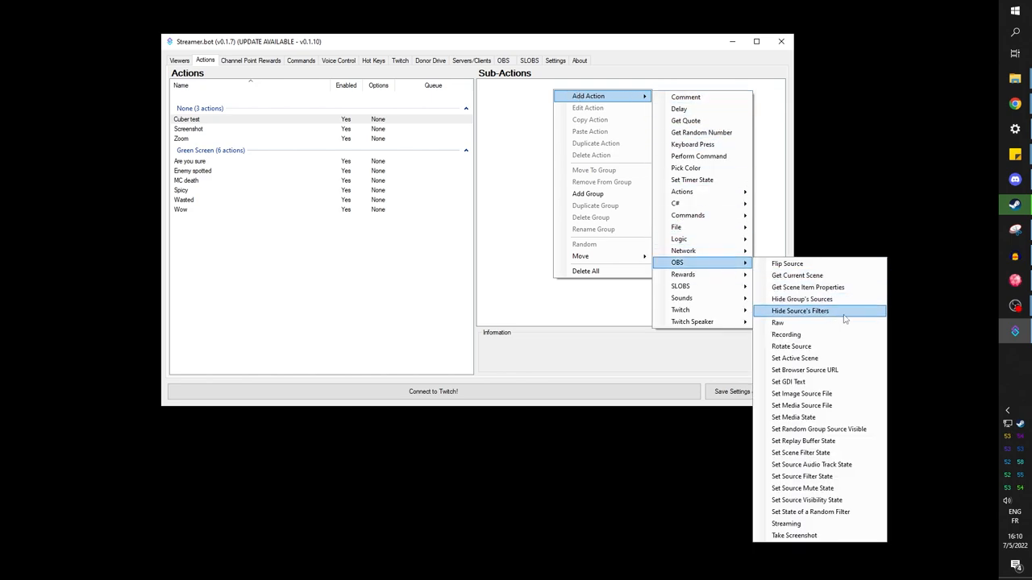
Add an OBS Take Screenshot sub-action to the cuber action.
left_click(793, 535)
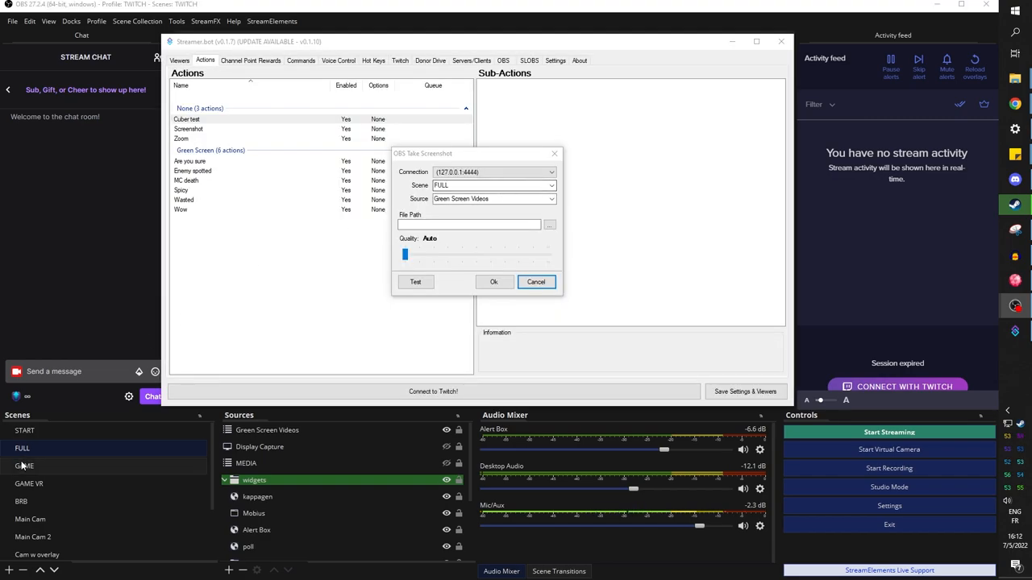
Capture the Main Cam source and save to G:\VIDEO\Streaming\Make meme streamerbot\assets.
left_click(551, 200)
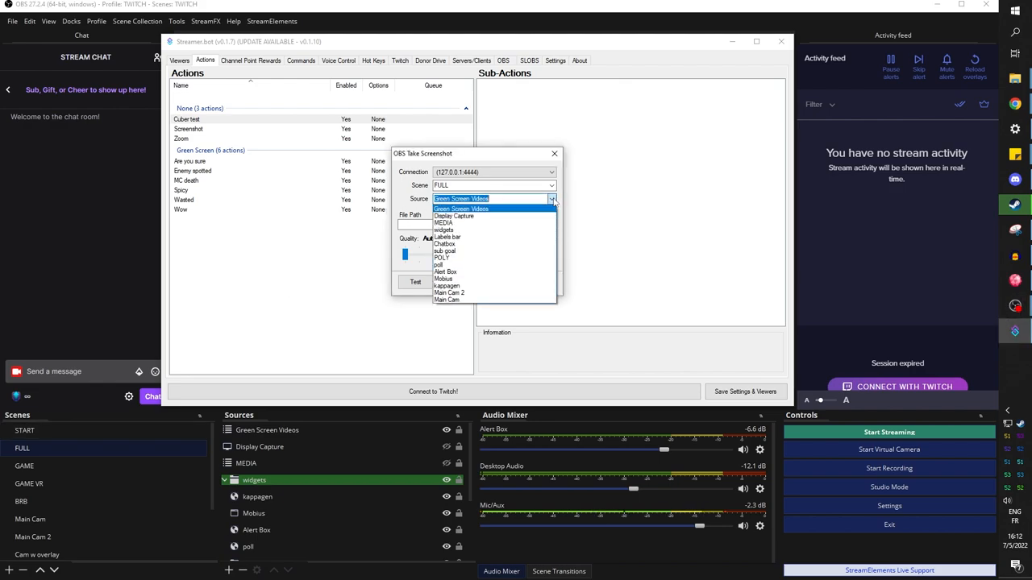
left_click(447, 298)
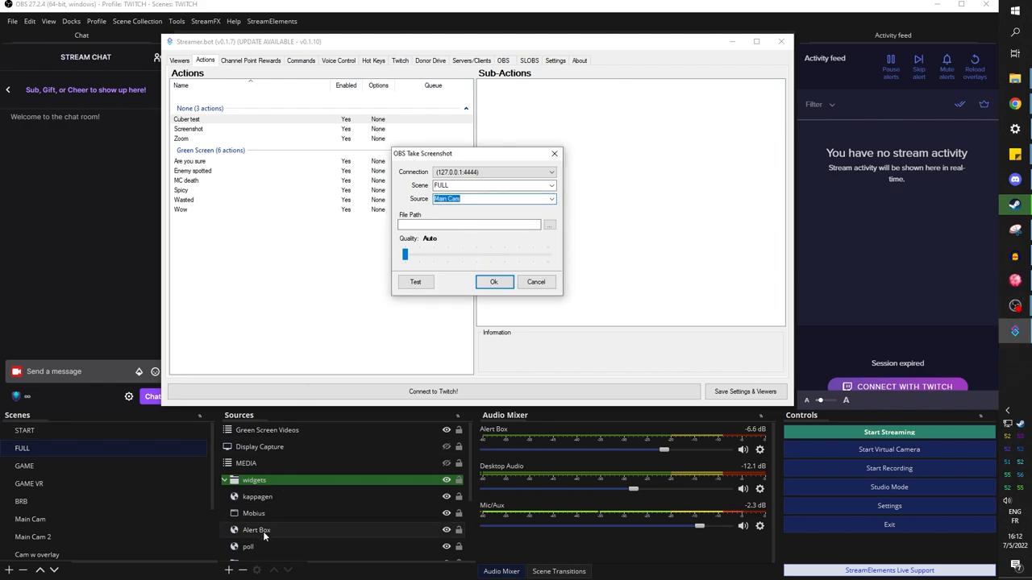
mouse_move(436, 419)
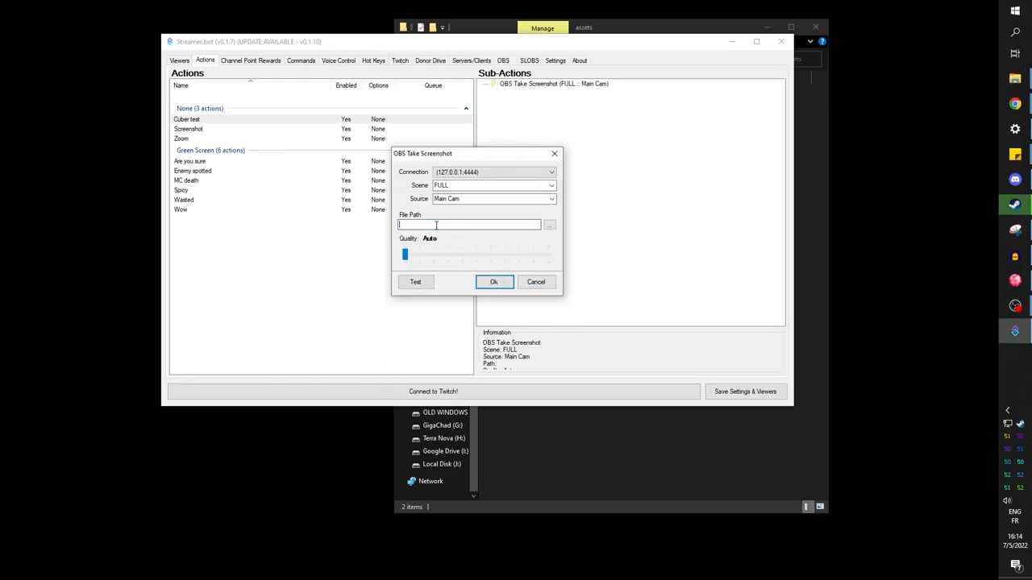
type("G:\\VIDEO\\Streaming\\Make meme streamerbot\\assets")
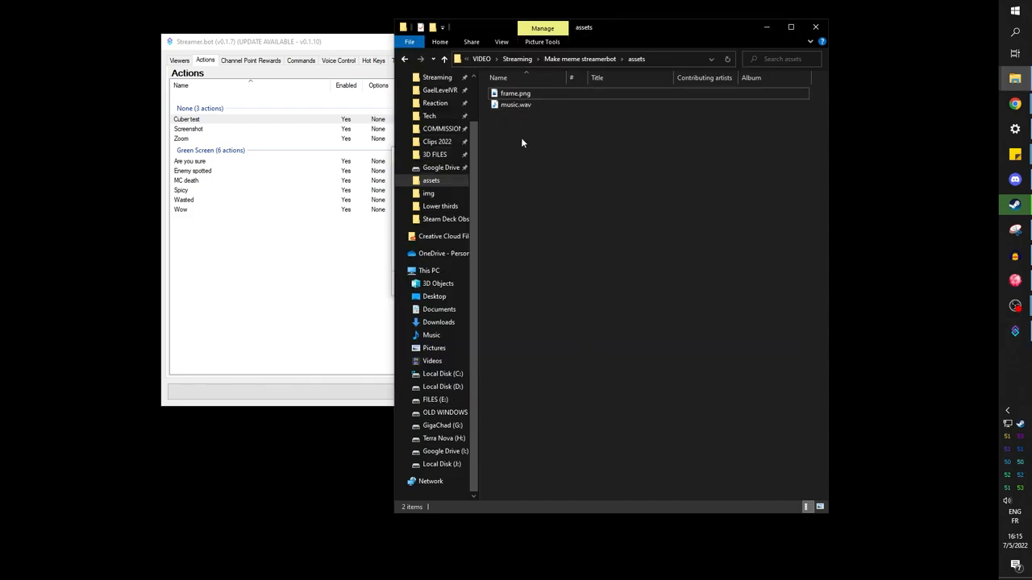
Select frame.png in the assets folder to check for screenshot.png.
left_click(516, 92)
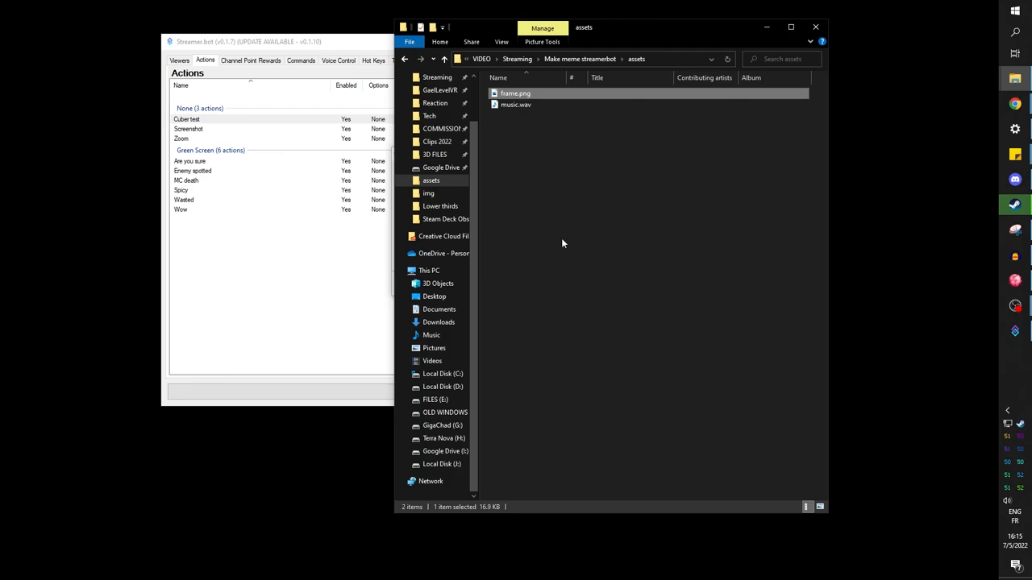
mouse_move(541, 222)
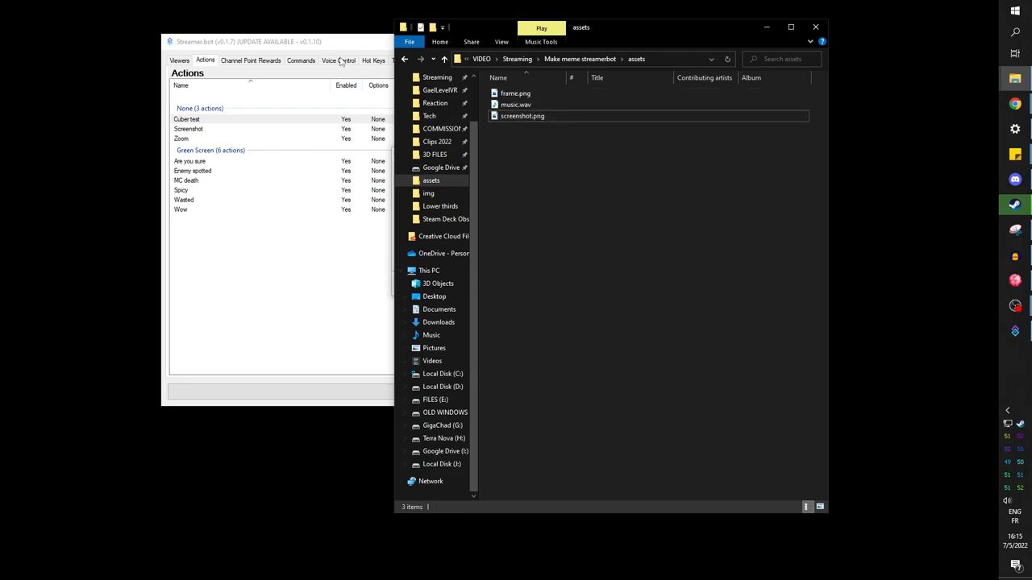
mouse_move(332, 52)
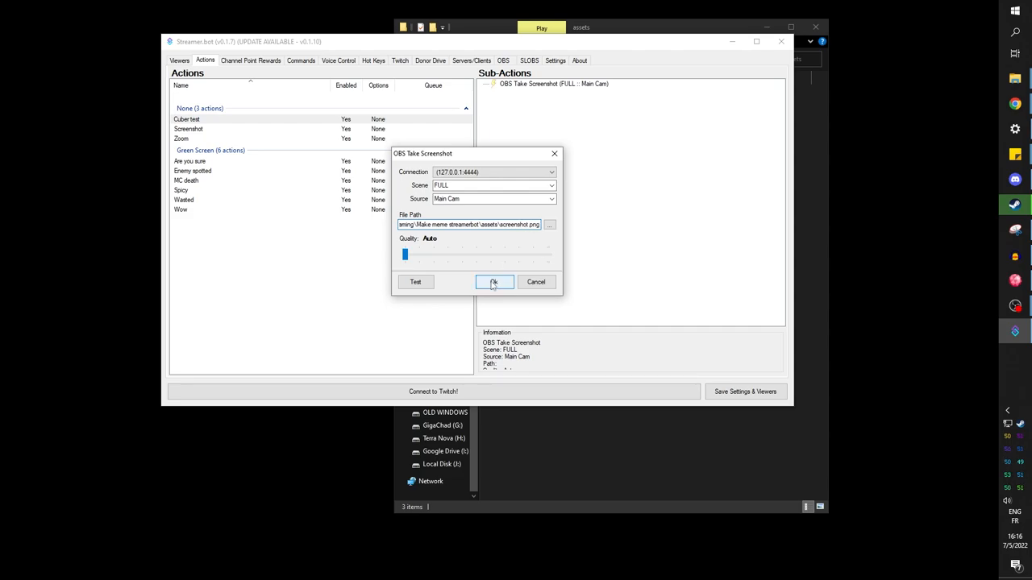
Confirm the screenshot step saving to screenshot.png in the assets folder.
left_click(494, 281)
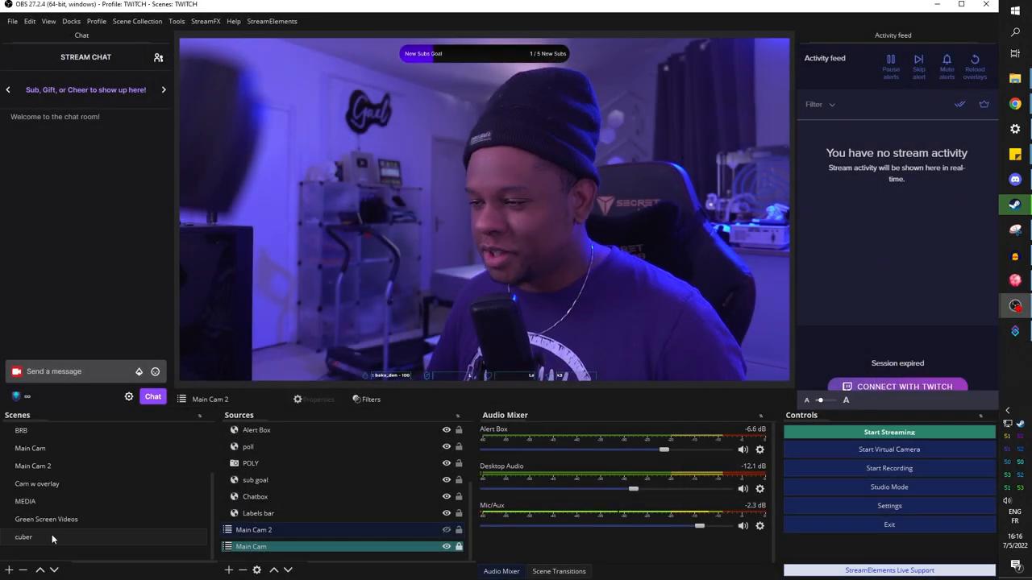
Add an image source 'cuber screenshot' to the cuber scene showing screenshot.png from assets.
left_click(22, 537)
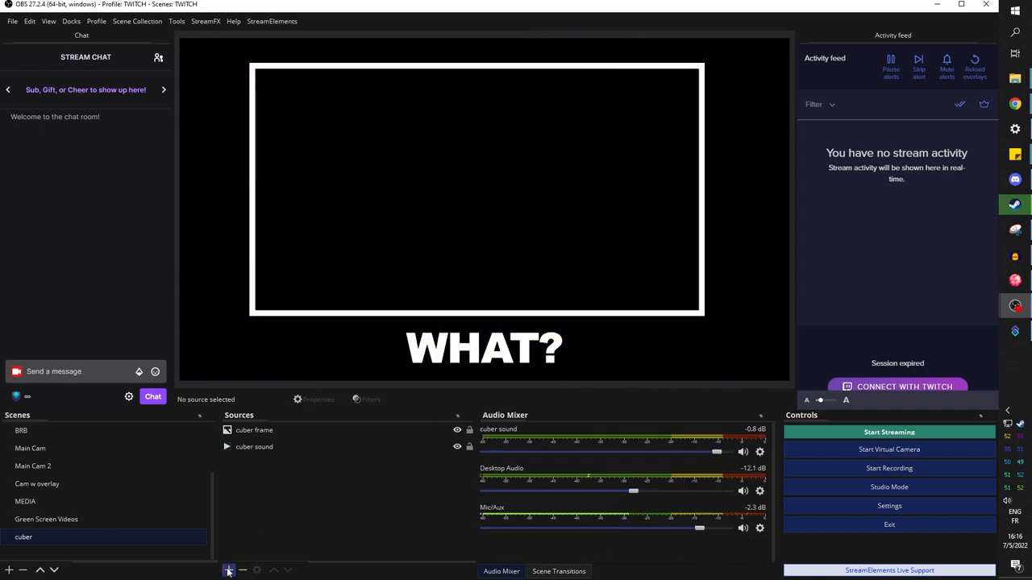
left_click(229, 570)
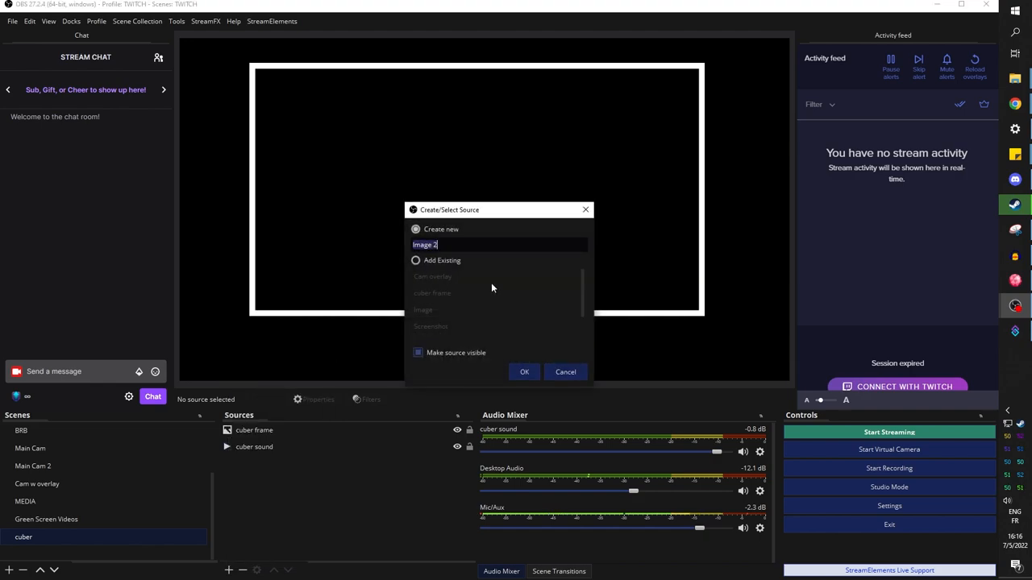
type("cuber scre")
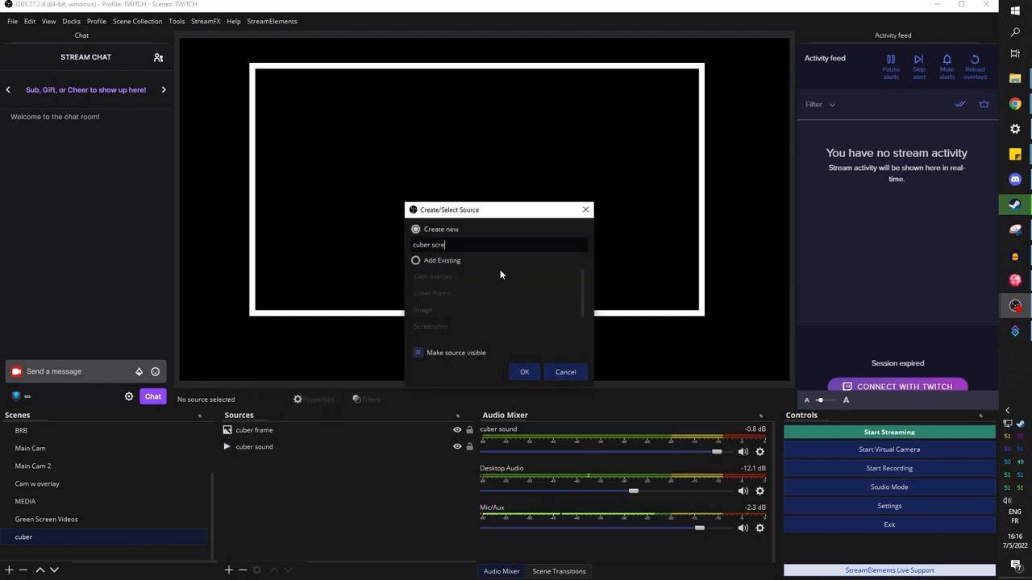
left_click(524, 371)
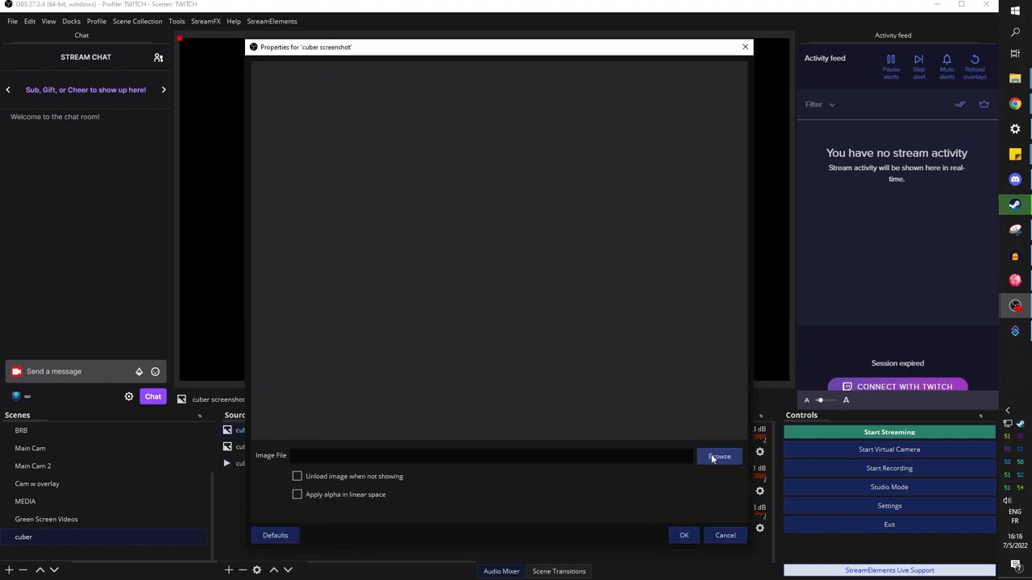
left_click(719, 457)
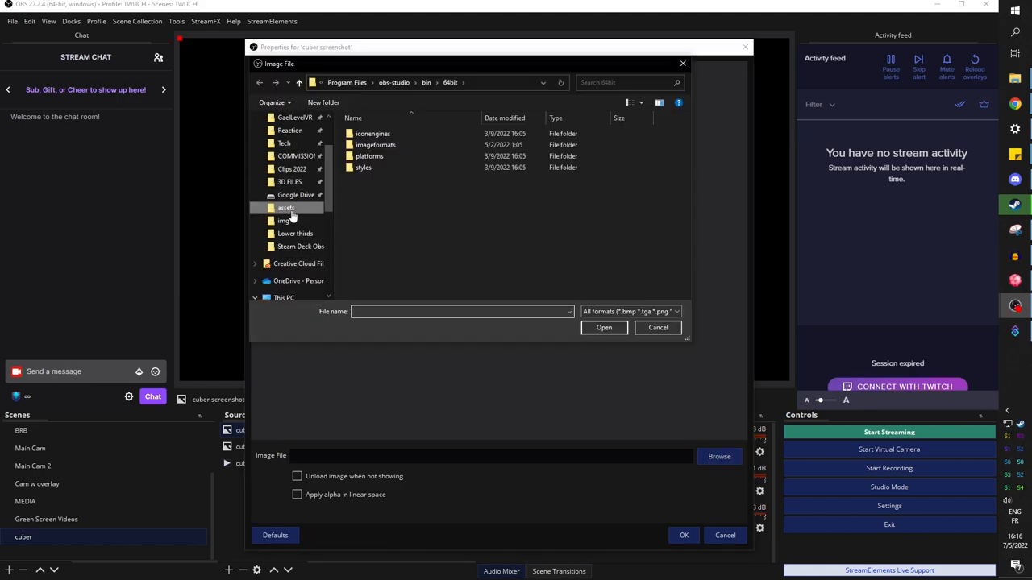
left_click(603, 327)
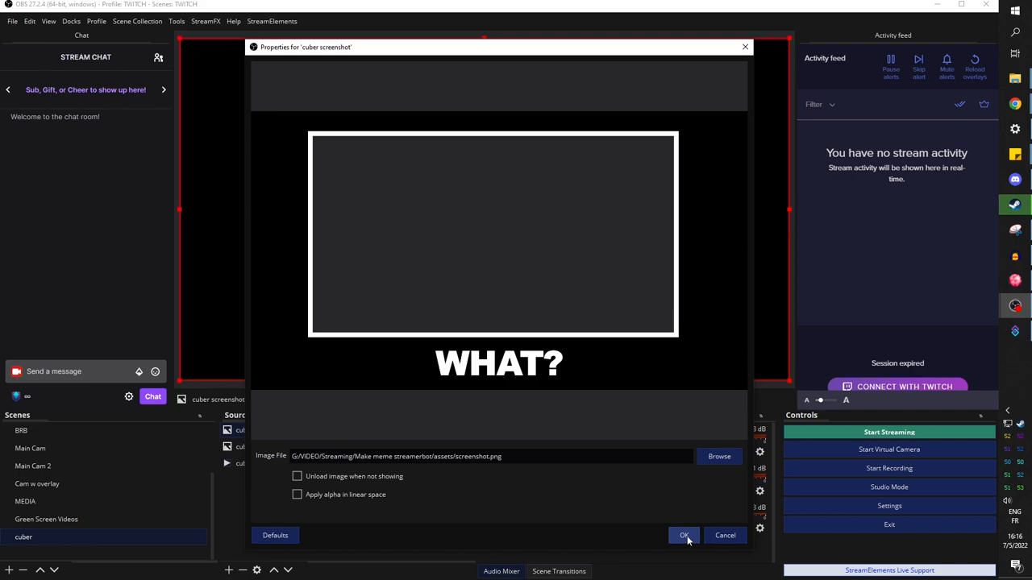
left_click(683, 536)
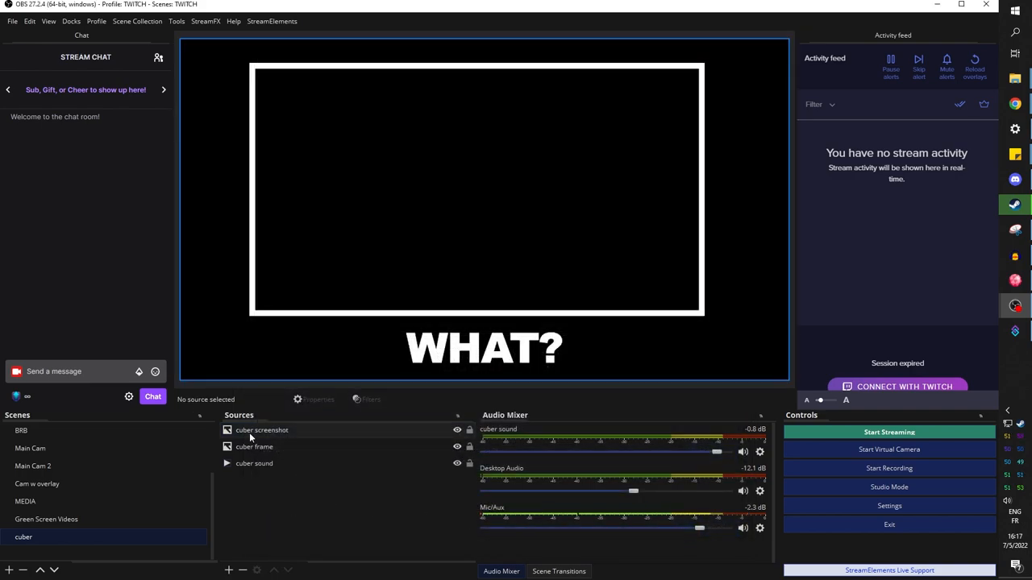
Add the existing cuber scene as a source inside the FULL scene.
left_click(261, 429)
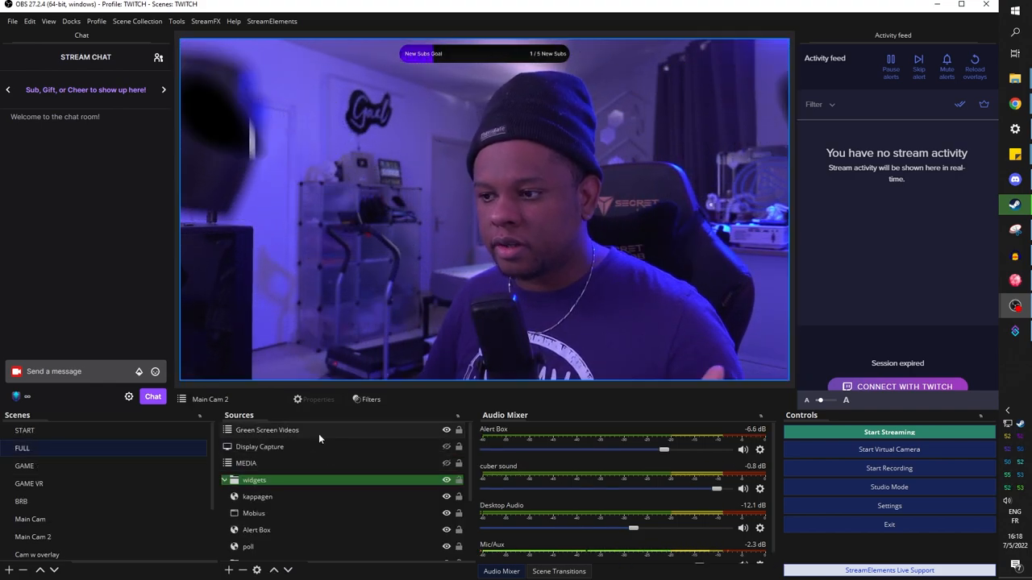
left_click(229, 570)
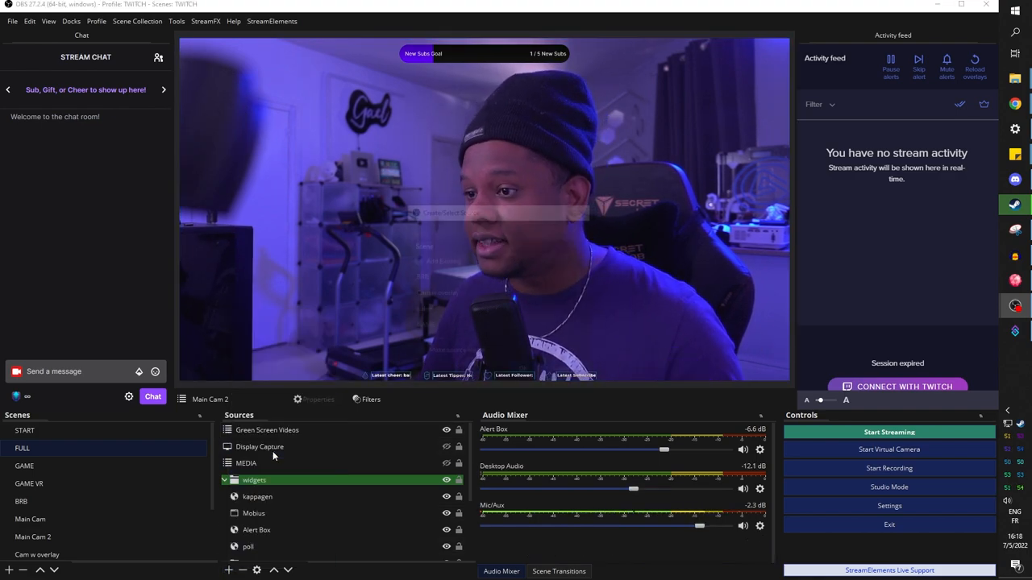
left_click(228, 571)
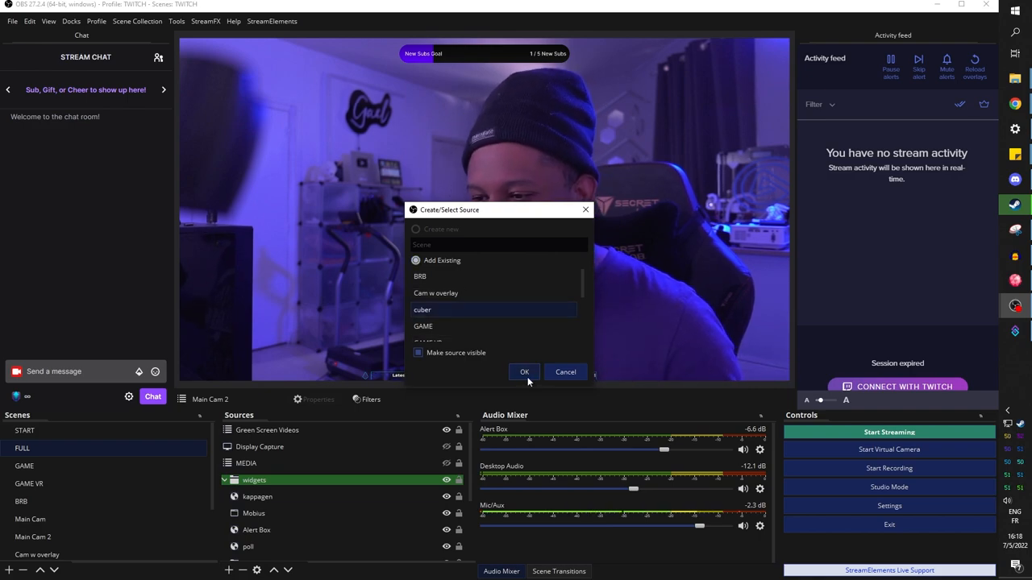
left_click(524, 370)
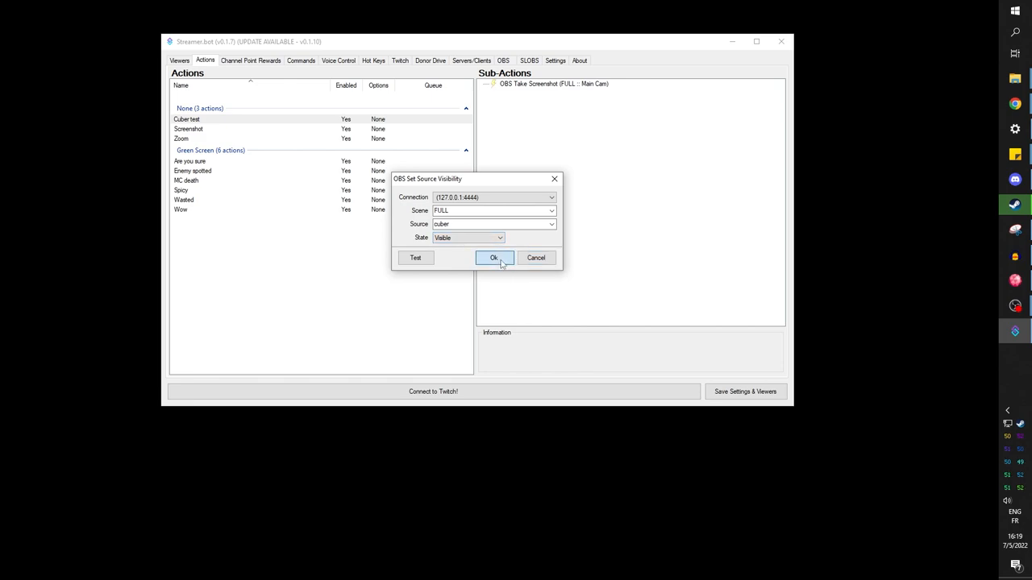
Confirm the source-visibility step making cuber visible in FULL.
left_click(493, 258)
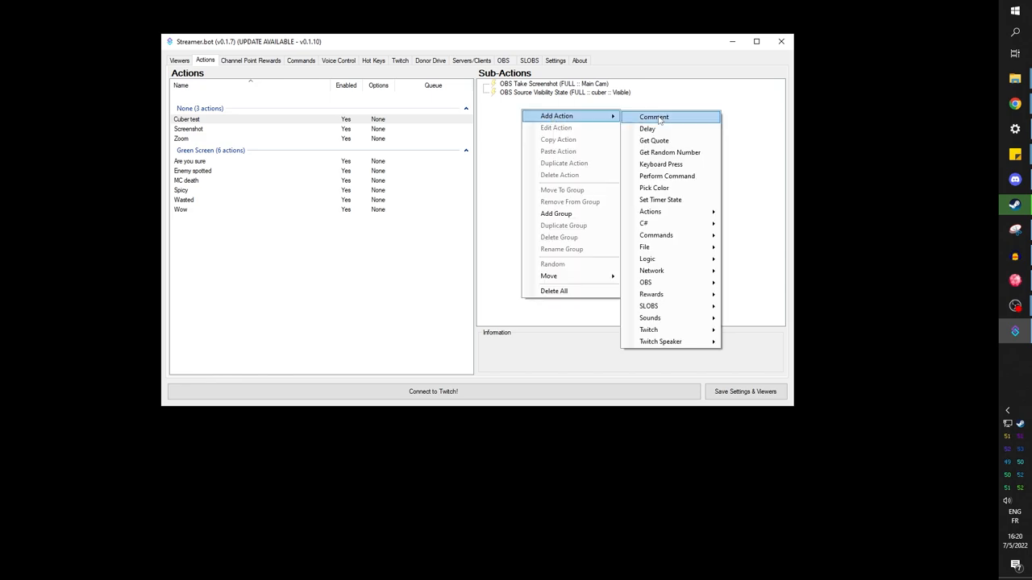
Add a Delay sub-action of 2000 ms.
left_click(648, 129)
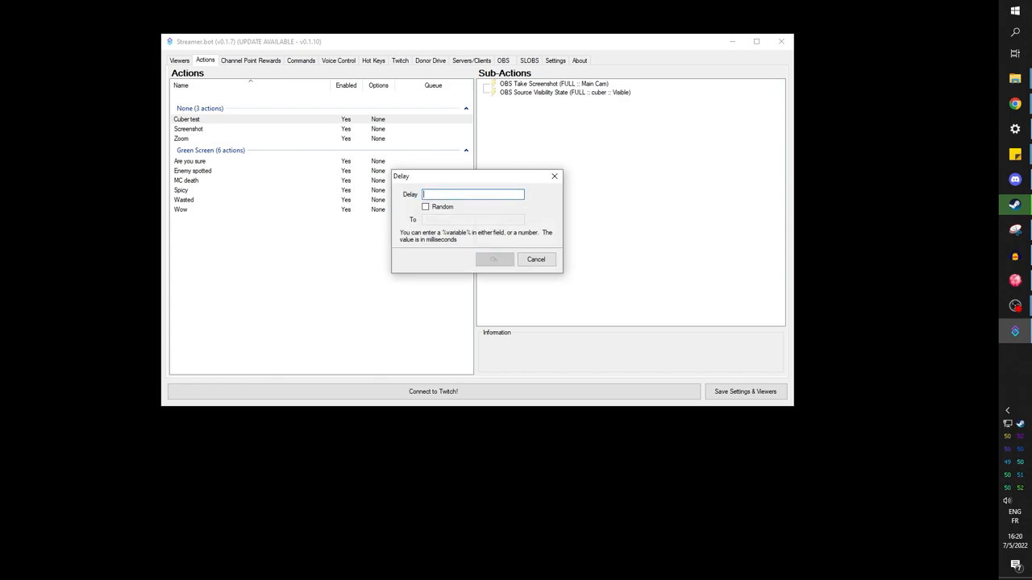
type("2000")
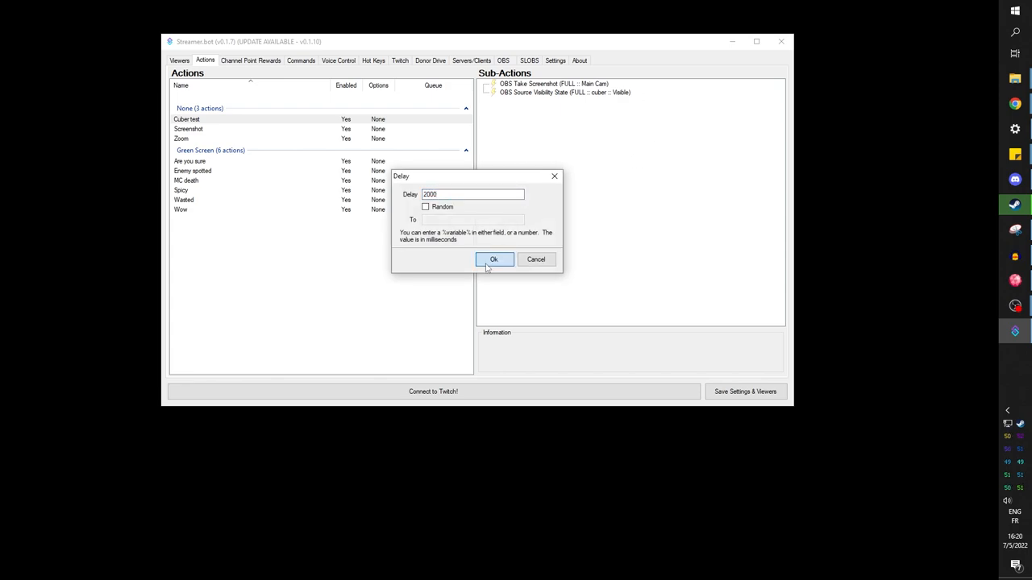
left_click(494, 257)
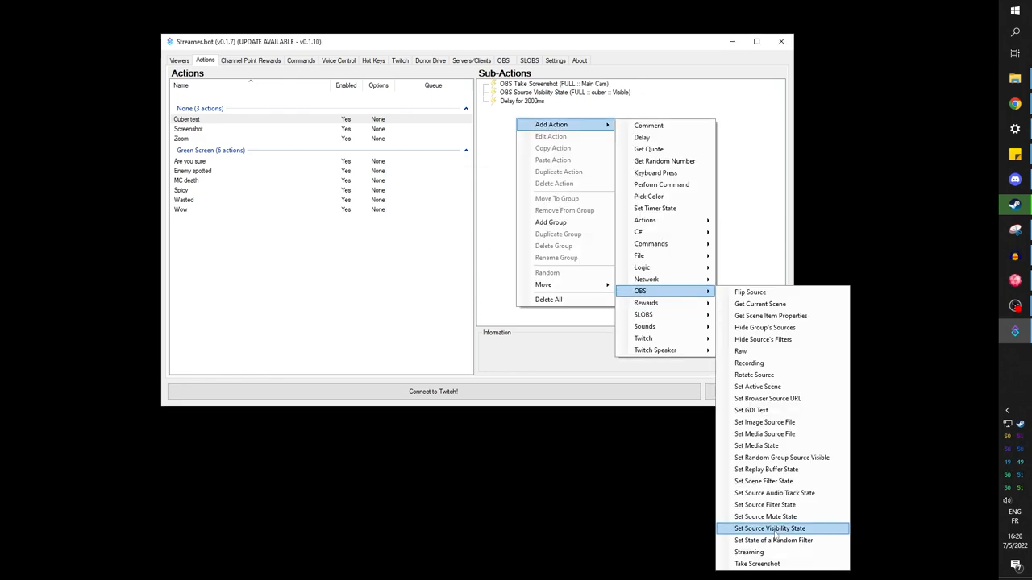
Add a source-visibility step hiding cuber in FULL.
left_click(770, 529)
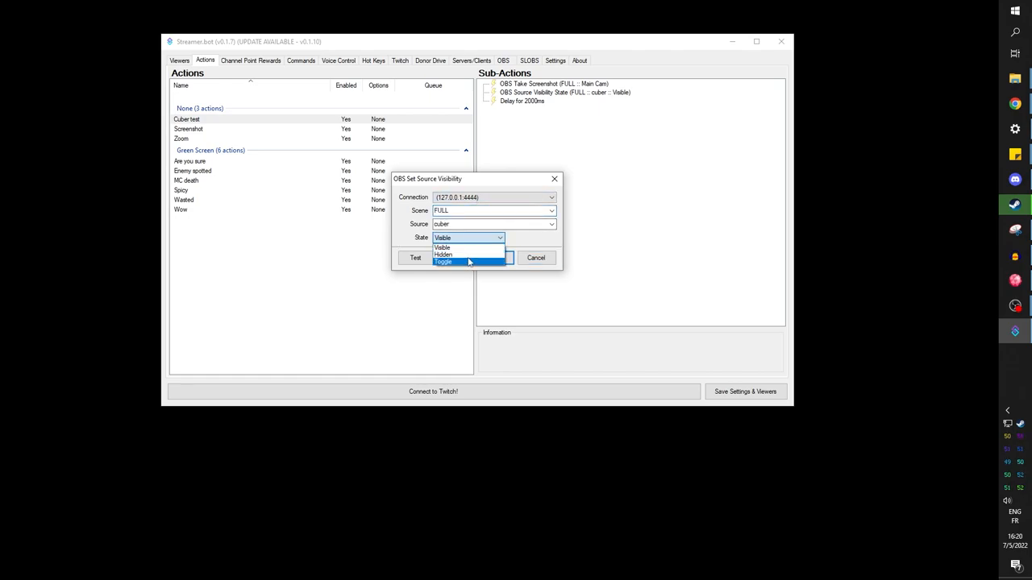
left_click(444, 247)
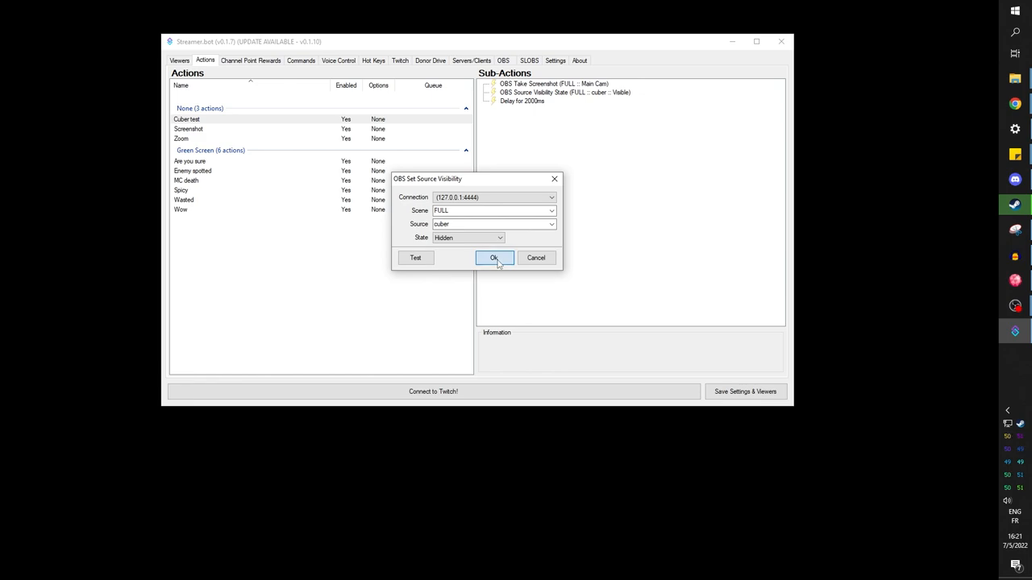
left_click(493, 257)
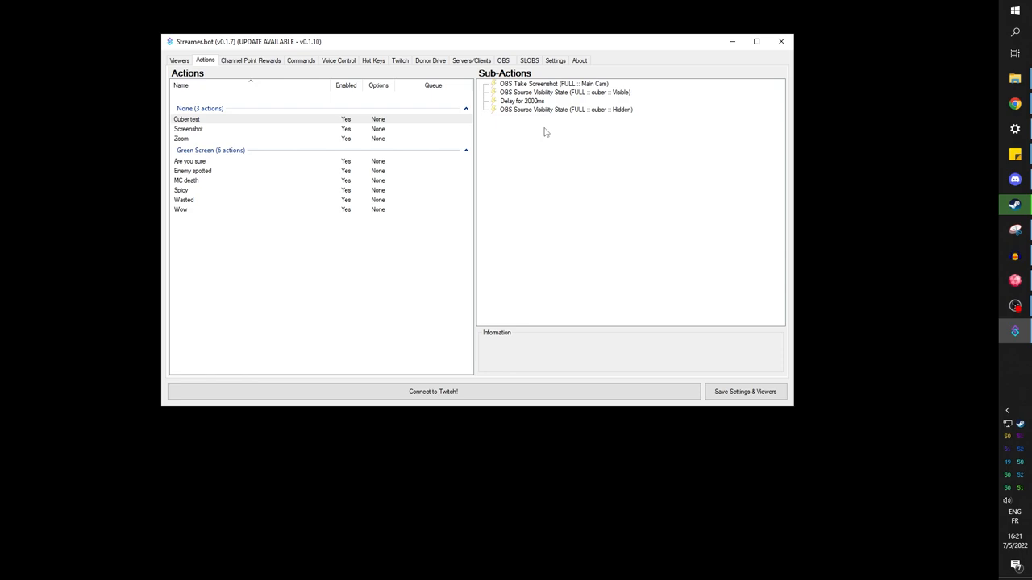
Start a new chat command named !cuber in the Commands list.
left_click(252, 59)
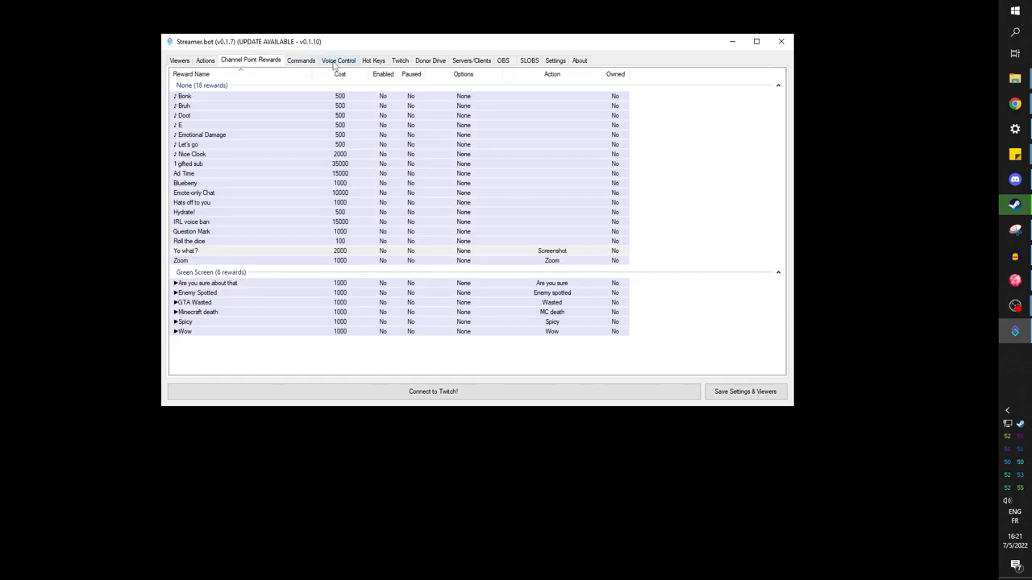
left_click(299, 59)
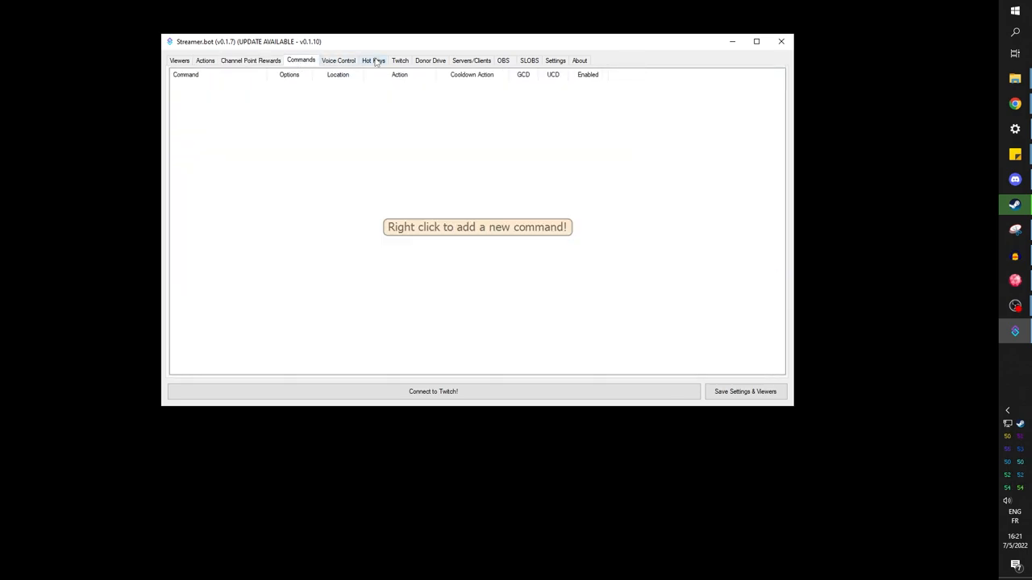
left_click(399, 61)
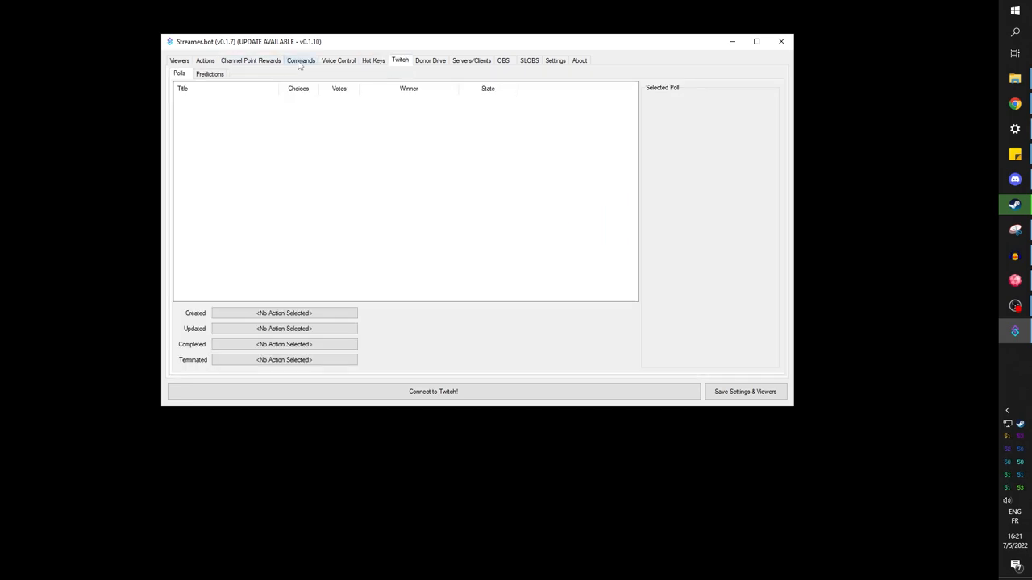
left_click(299, 62)
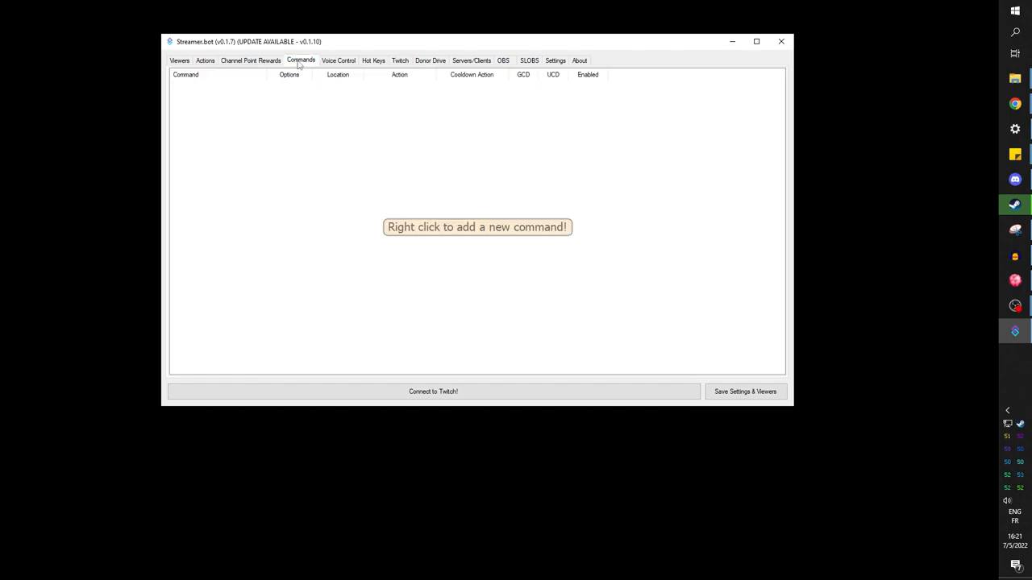
right_click(477, 226)
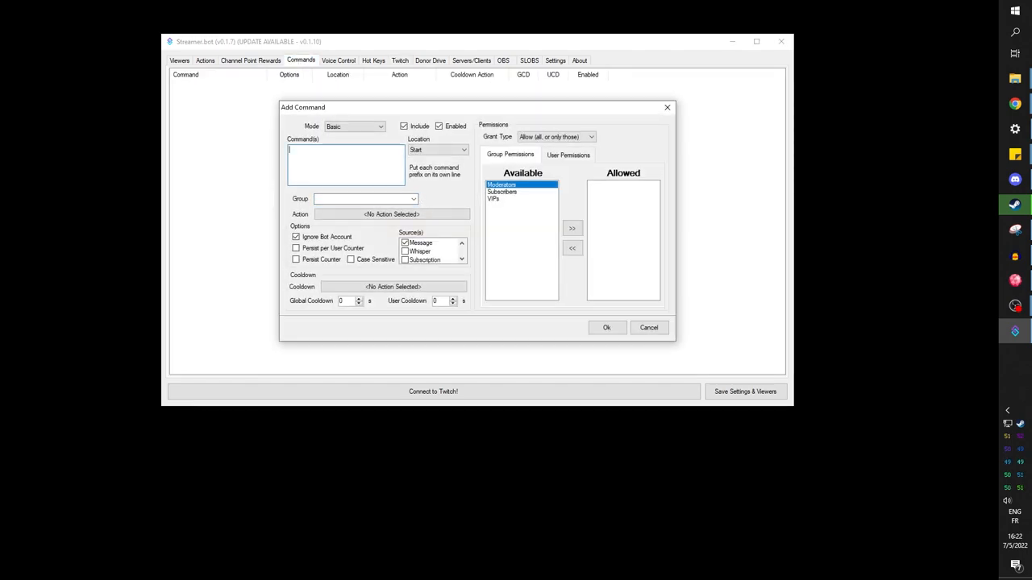
type("!cuber")
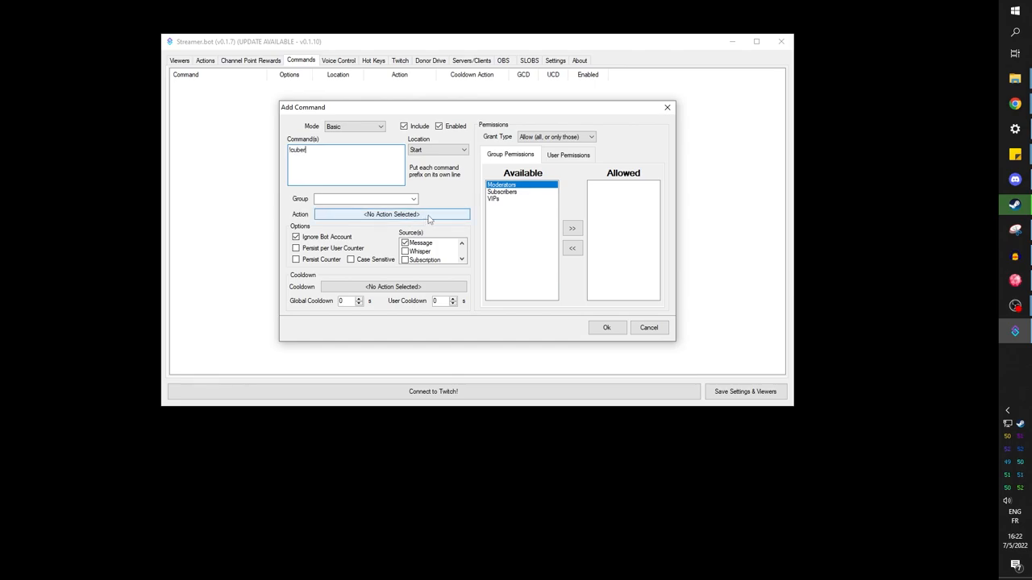
Link the command to the Cuber test action and save it.
left_click(390, 213)
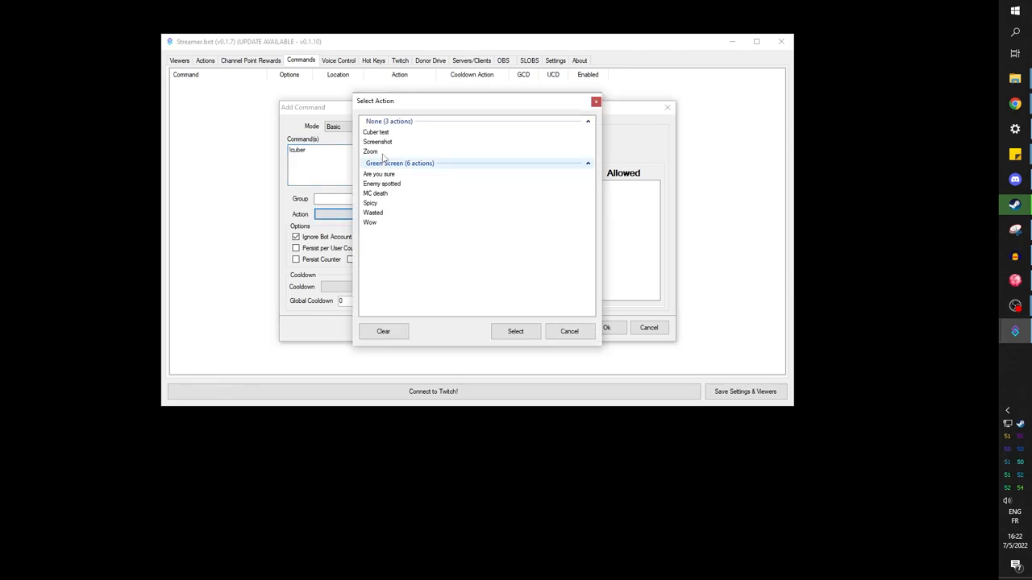
left_click(375, 132)
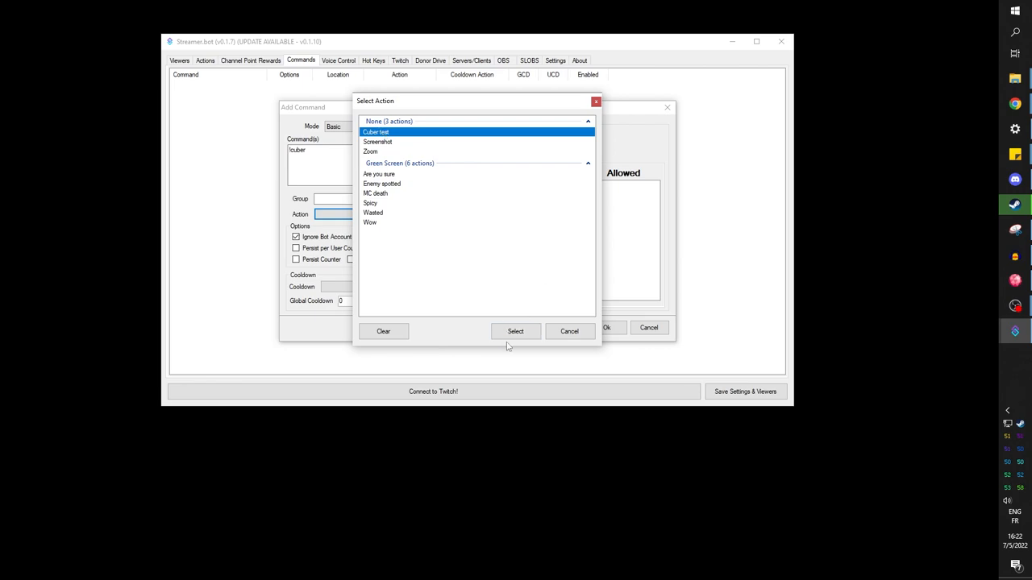
left_click(516, 332)
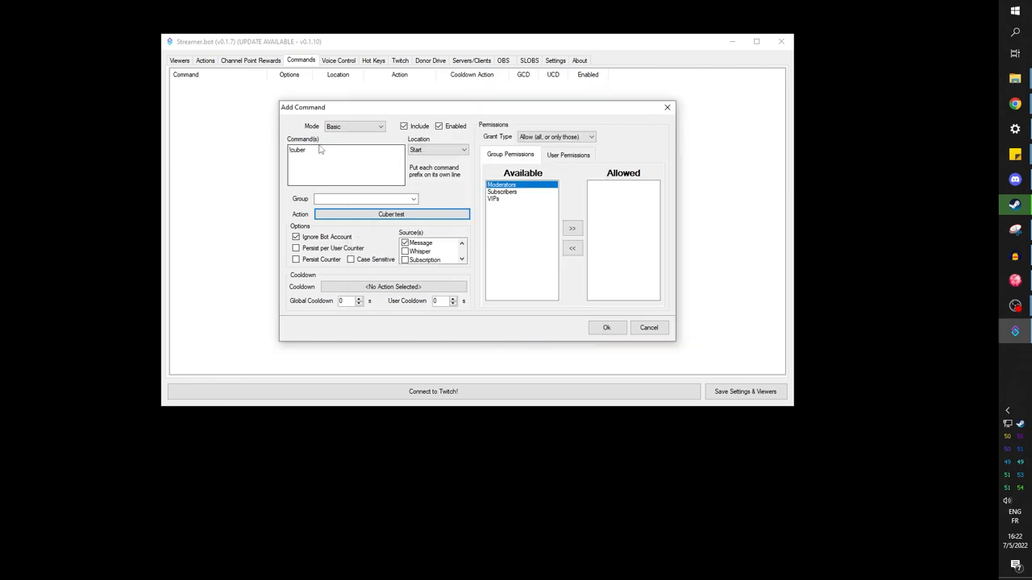
left_click(606, 327)
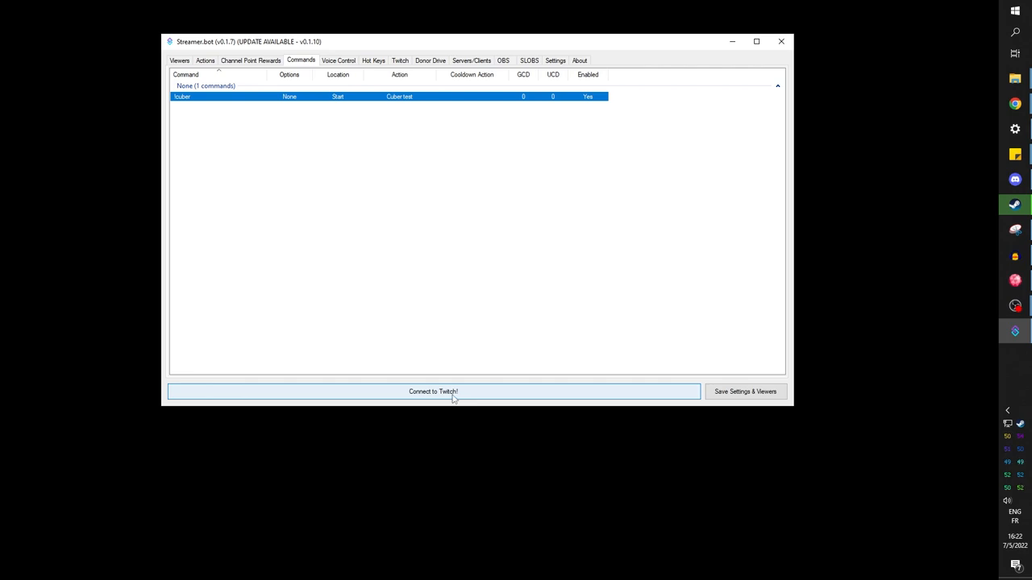
Connect Streamer.bot to Twitch chat and send '!cuber' in the OBS chat dock.
left_click(432, 392)
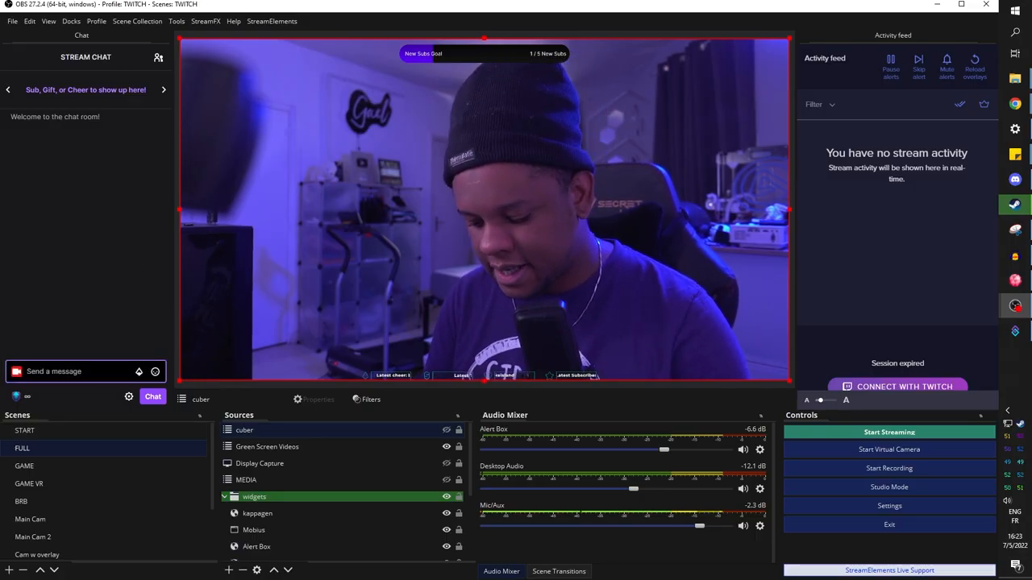
type("lcuber")
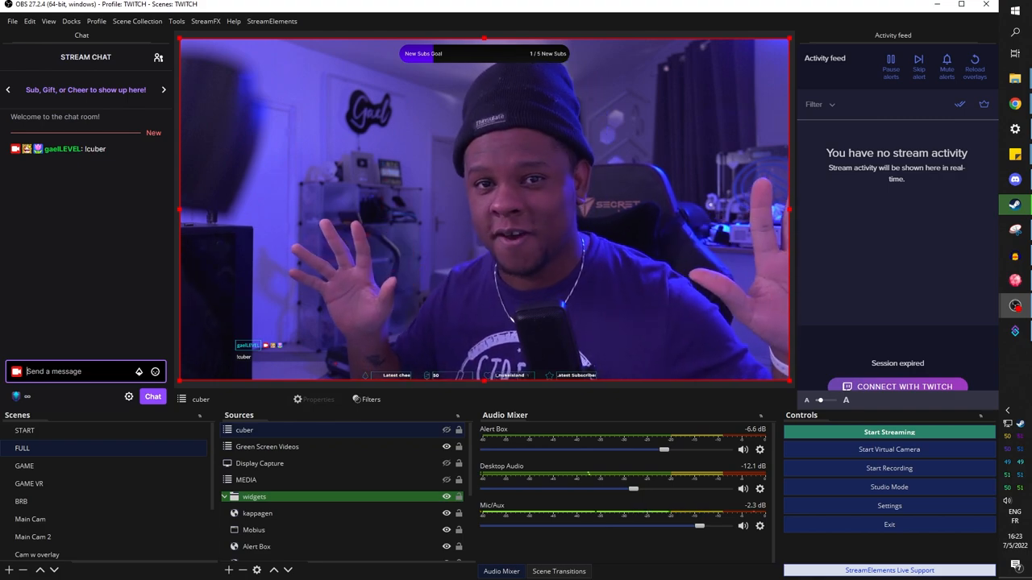
type("lcuber")
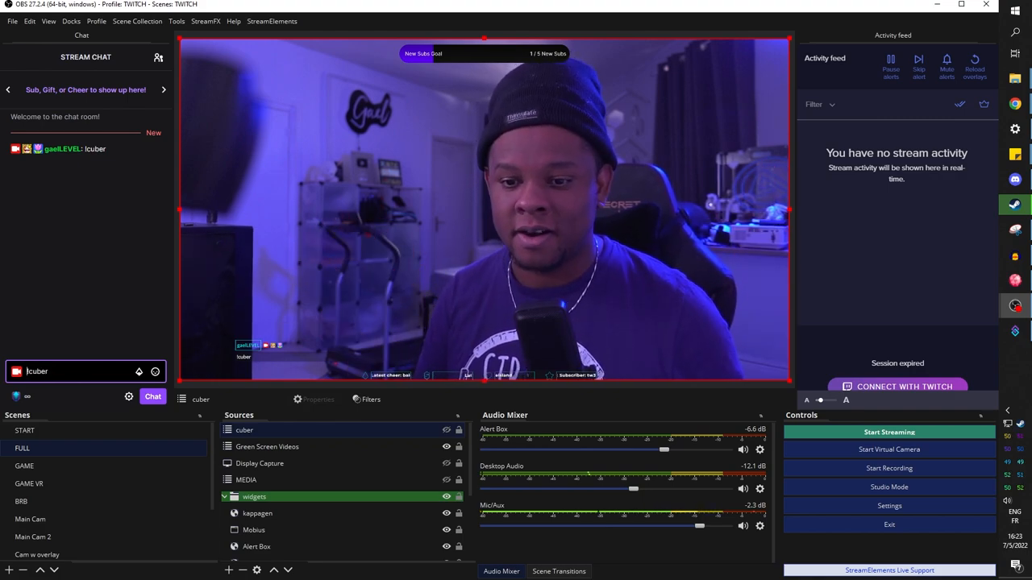